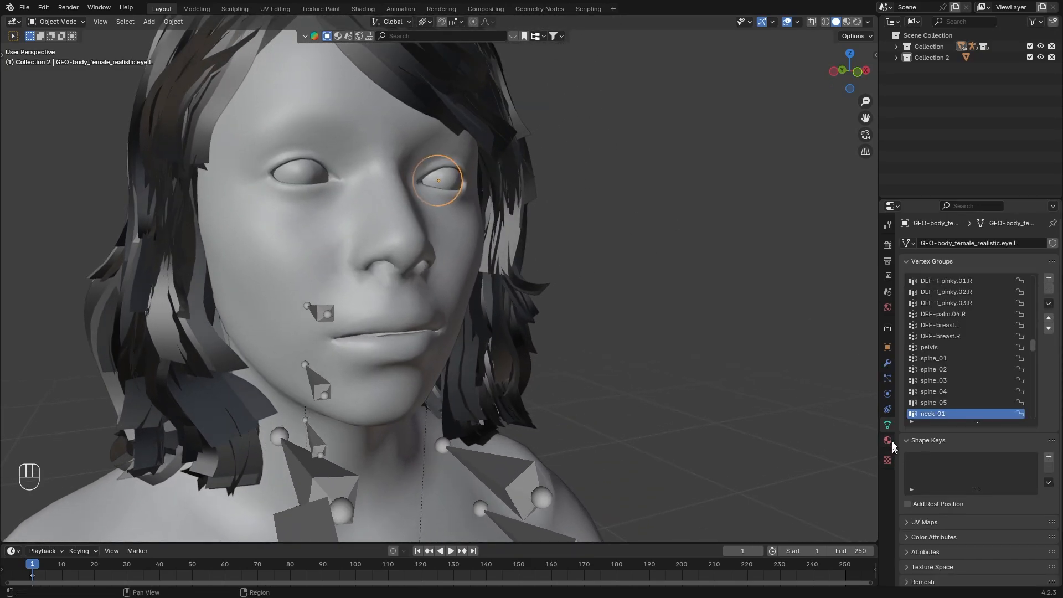
Enter Edit Mode, select all, and import the Real Blue Eye from a BlenderKit 'eye' search
key(tab)
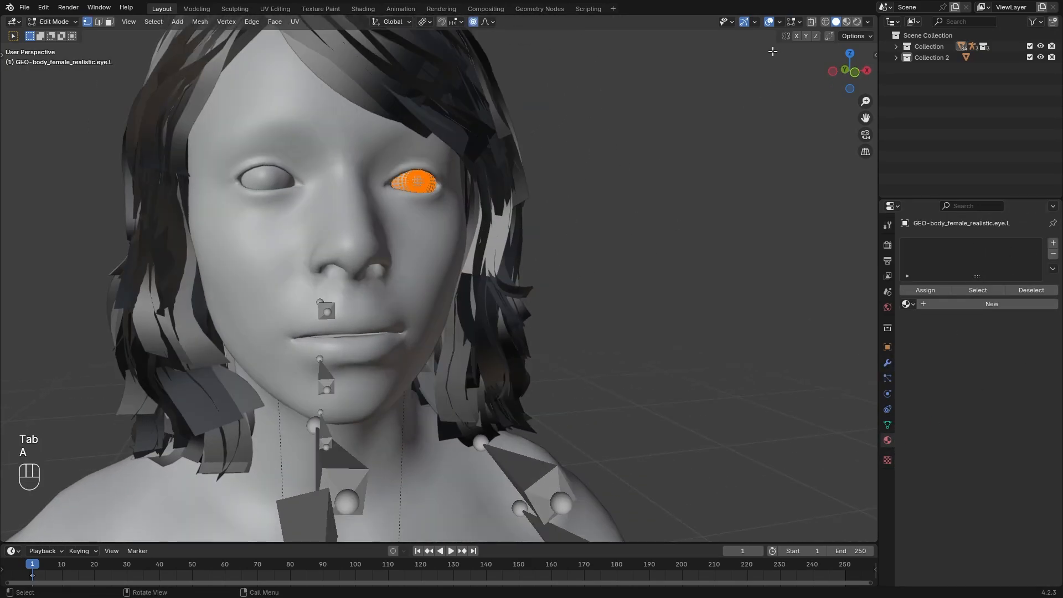
key(Tab)
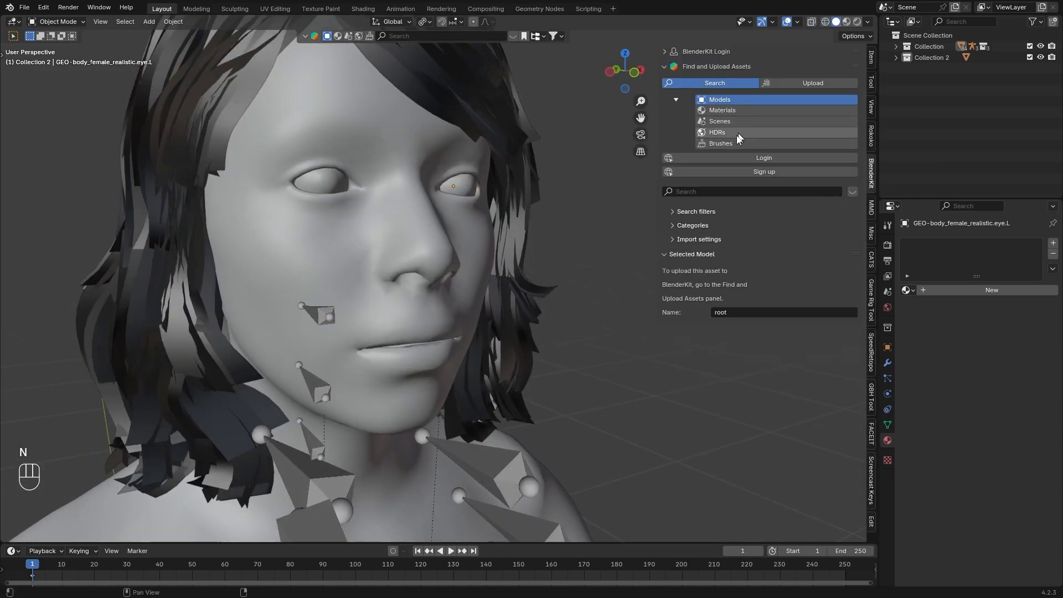
text(ey)
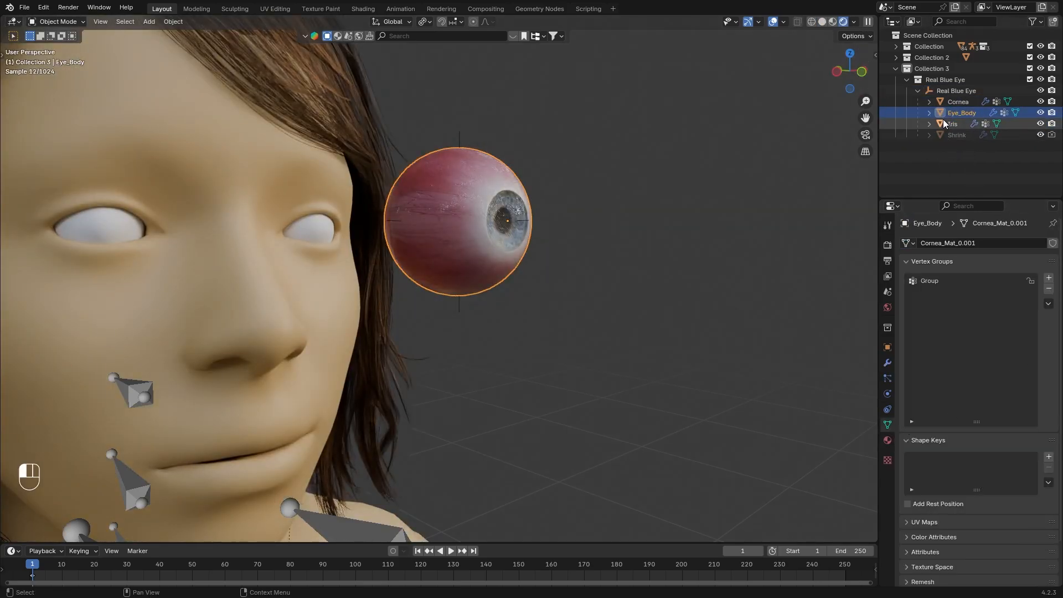
Delete the Iris's vessel and Iris-0.5 shape keys, then apply Weighted Normal and Shrinkwrap
click(958, 102)
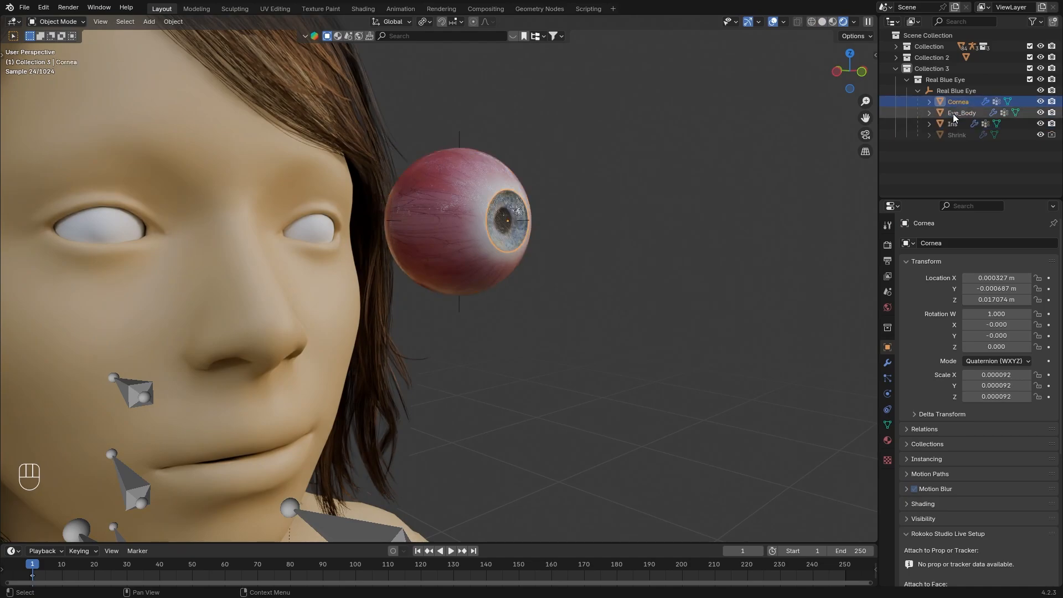
click(953, 123)
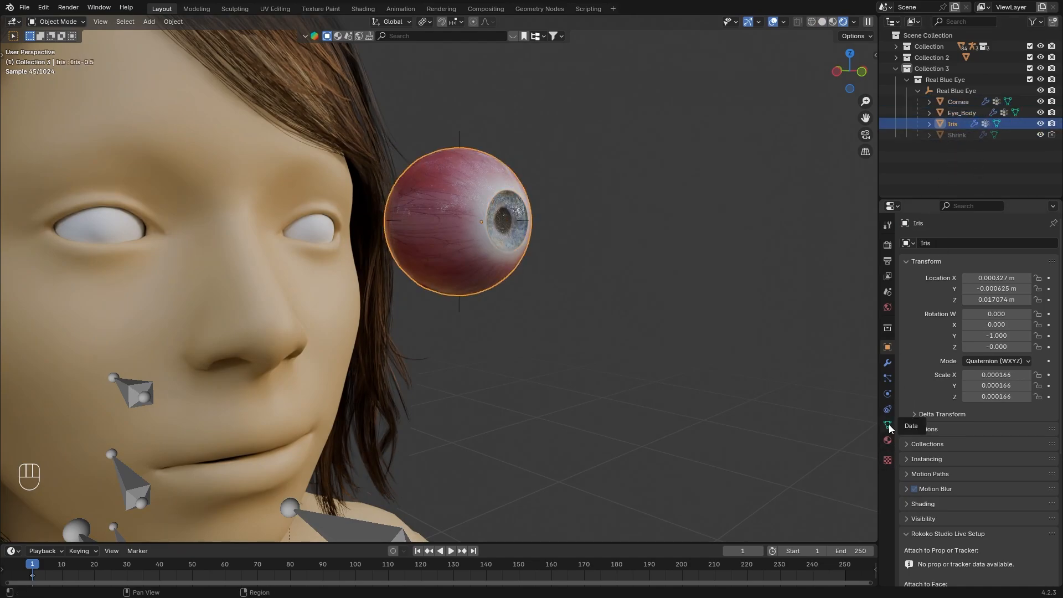
click(887, 426)
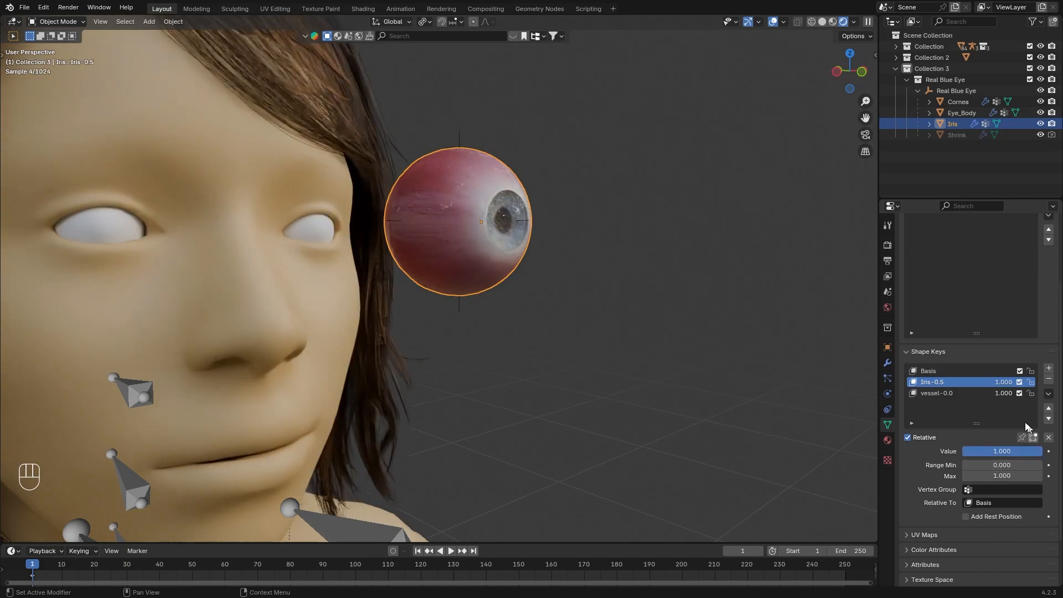
click(949, 393)
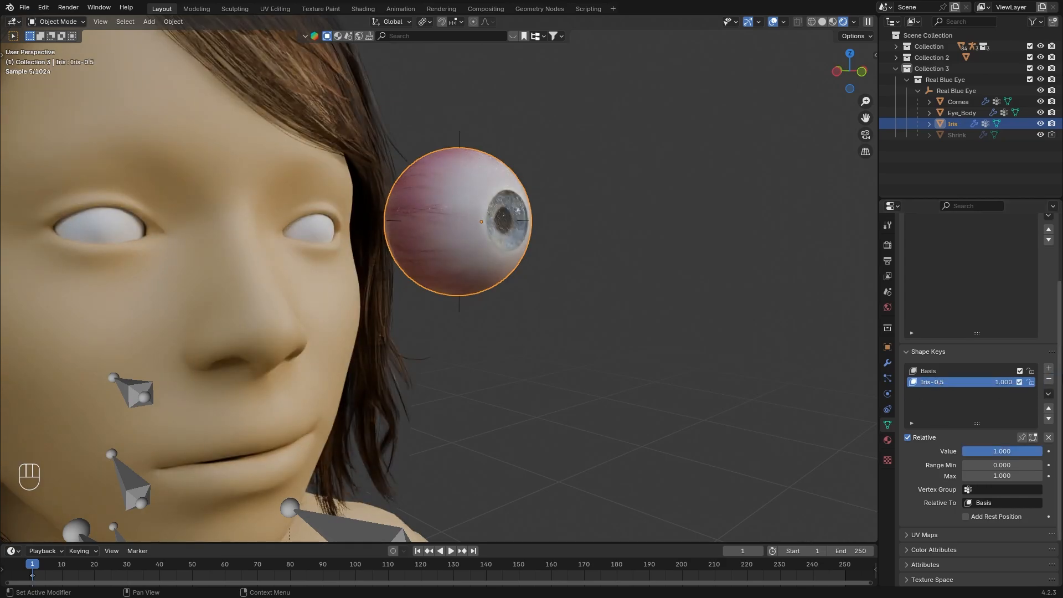
click(949, 375)
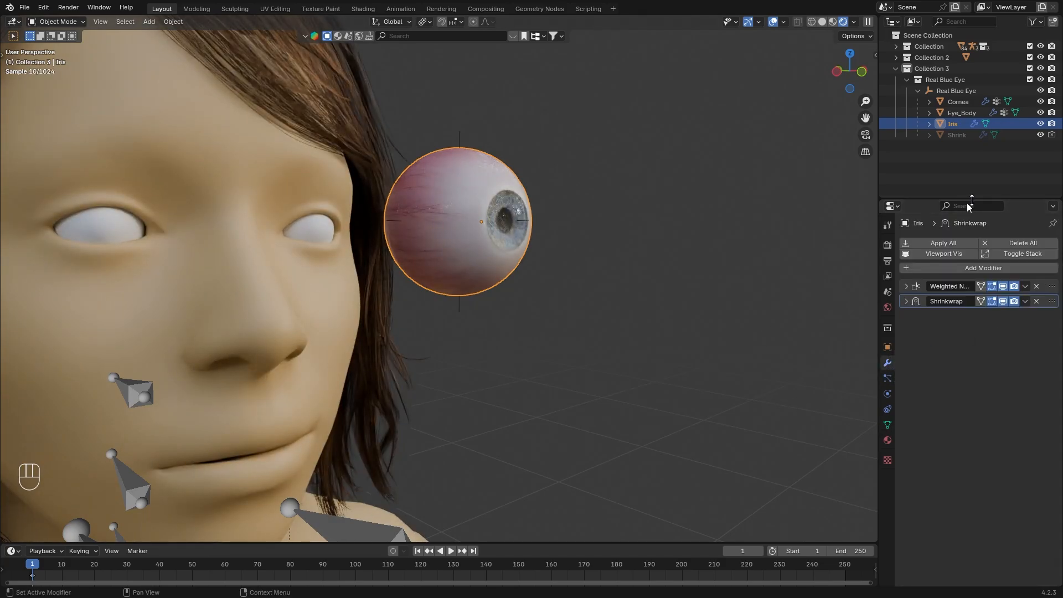
click(1026, 285)
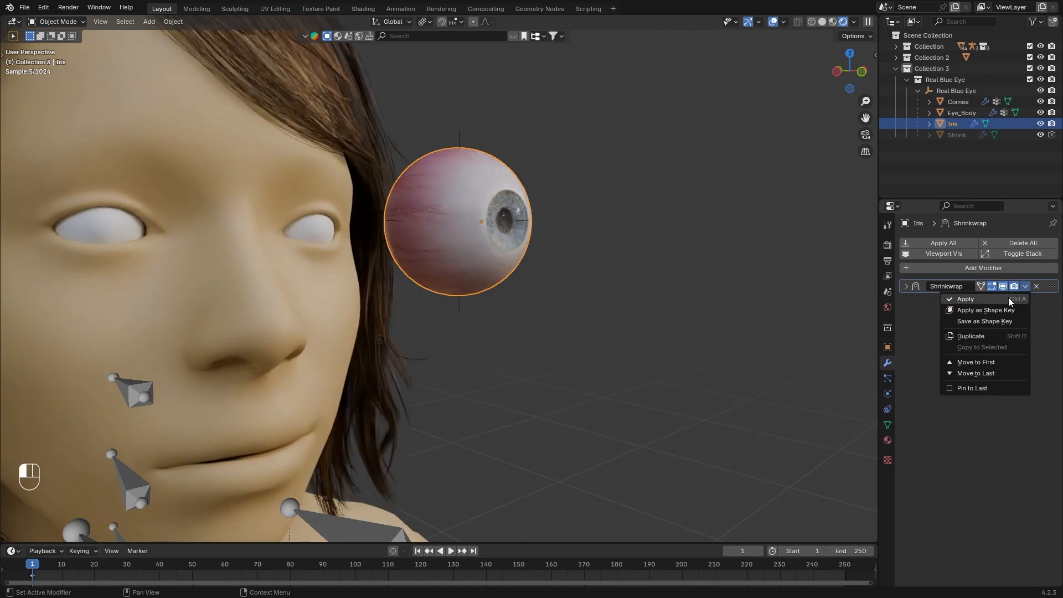
click(961, 112)
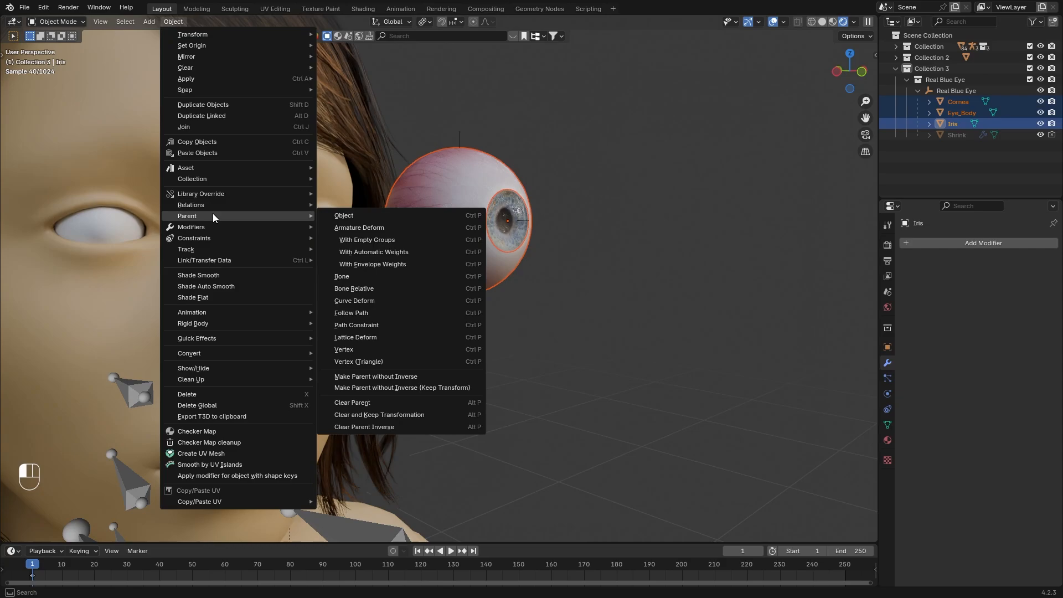
Clear parent on Cornea, Eye_Body and Iris keeping transforms; delete the Shrink helper and armature
click(344, 215)
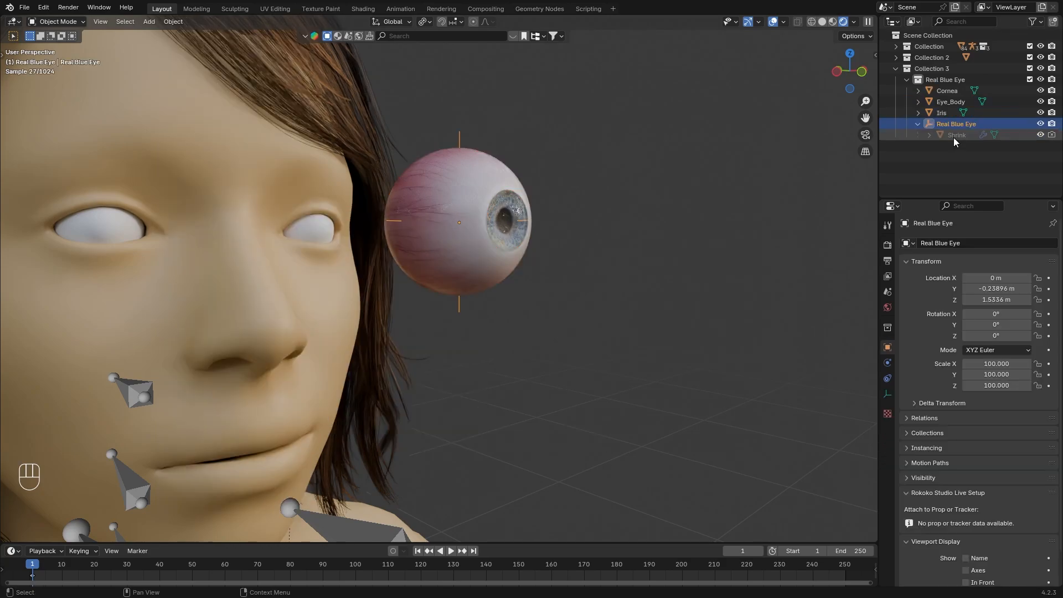
click(1033, 21)
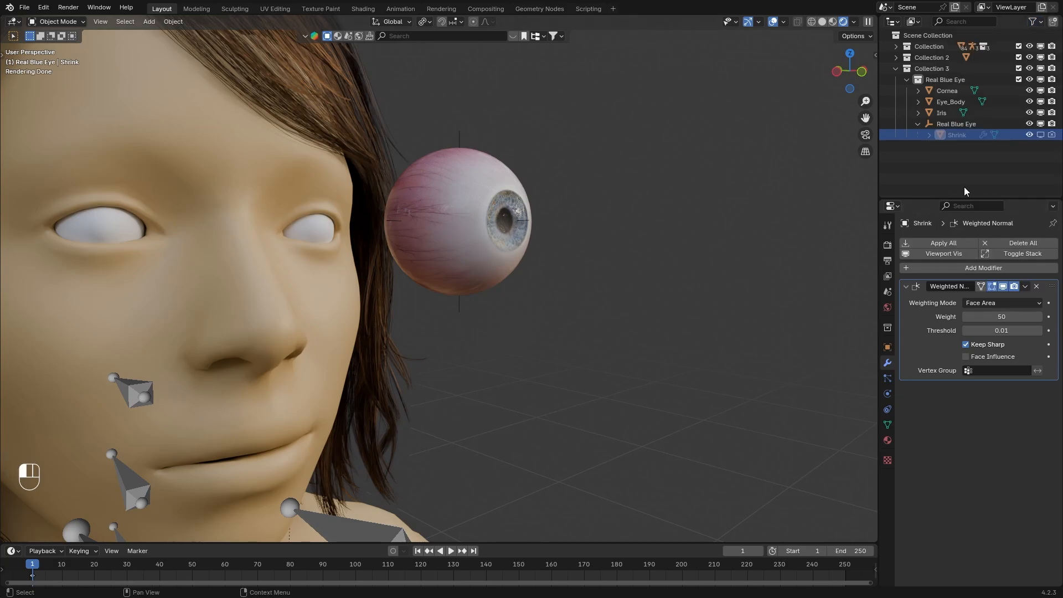
click(454, 217)
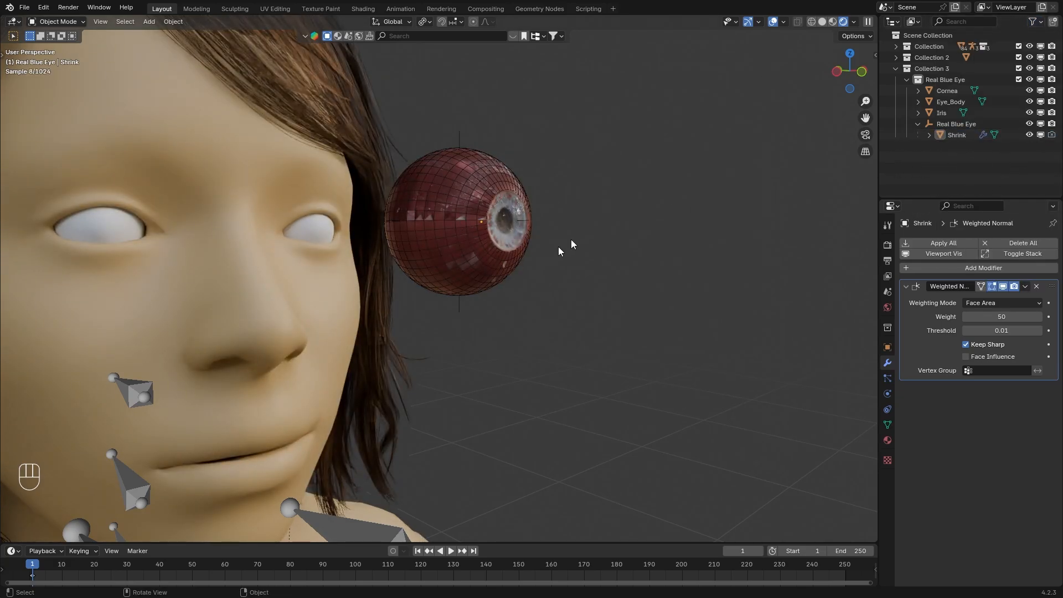
click(956, 124)
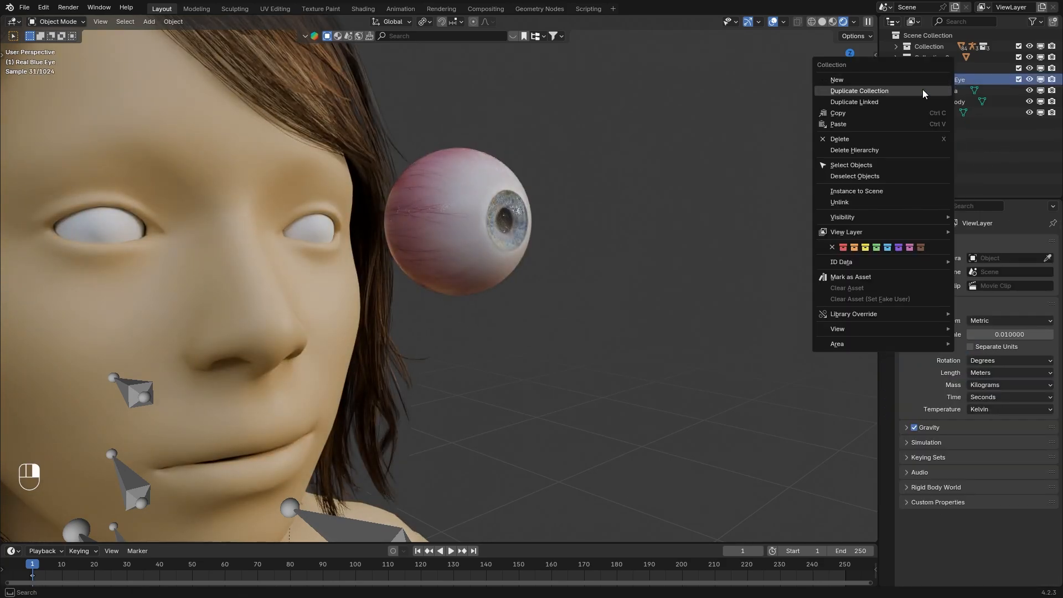
click(839, 139)
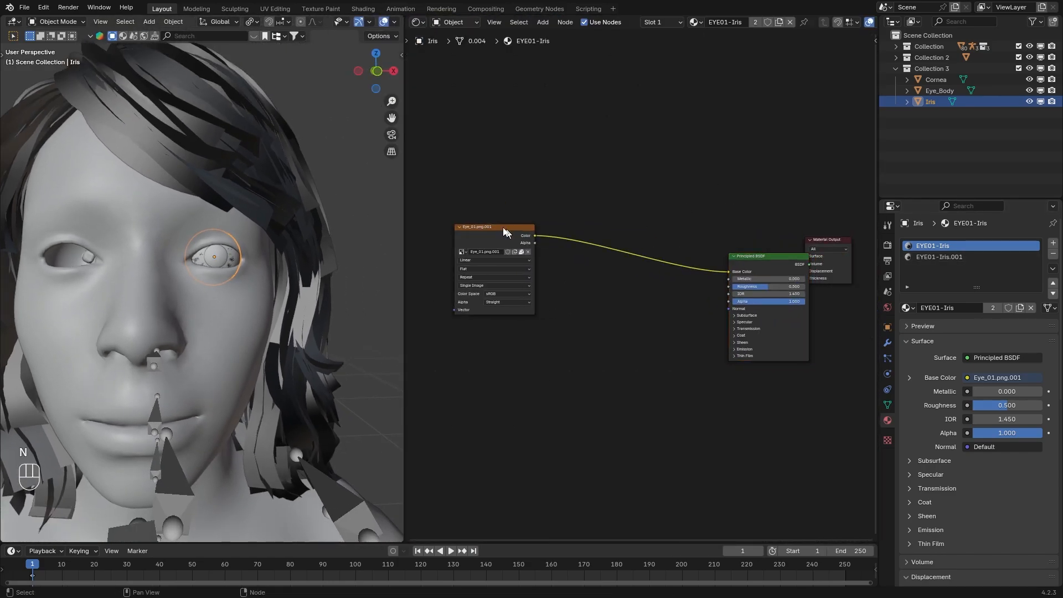
Check each part's material, make Eye_Body's material single-user, and rename object and material Sclera
click(939, 90)
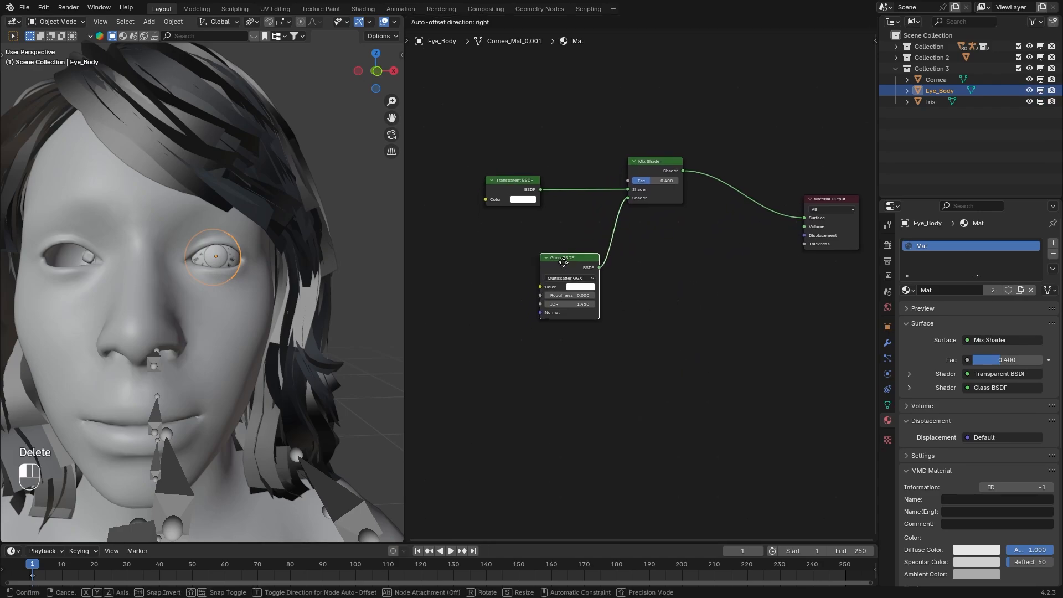
click(935, 79)
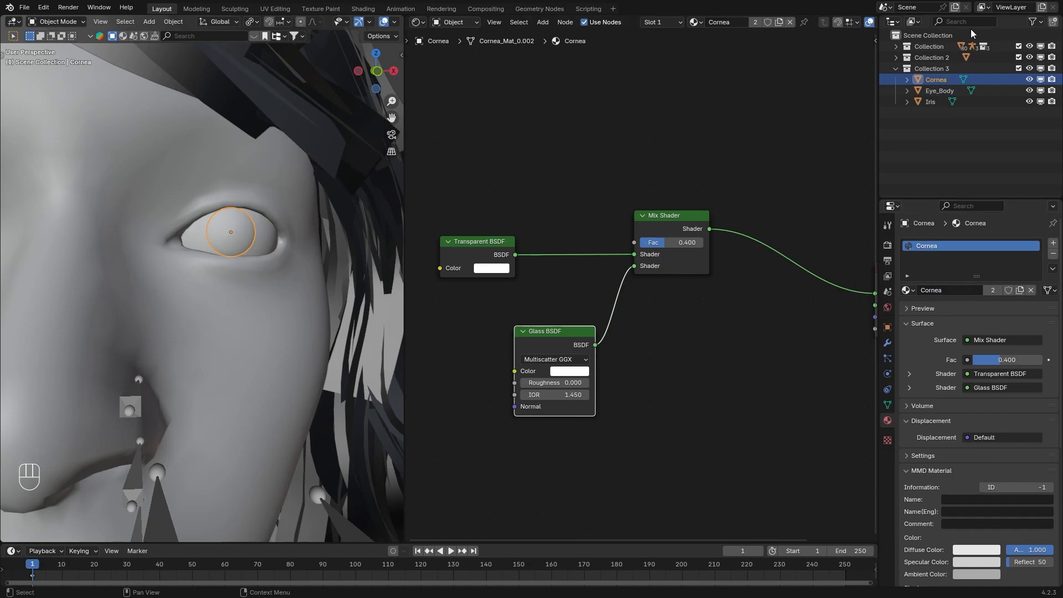
click(939, 90)
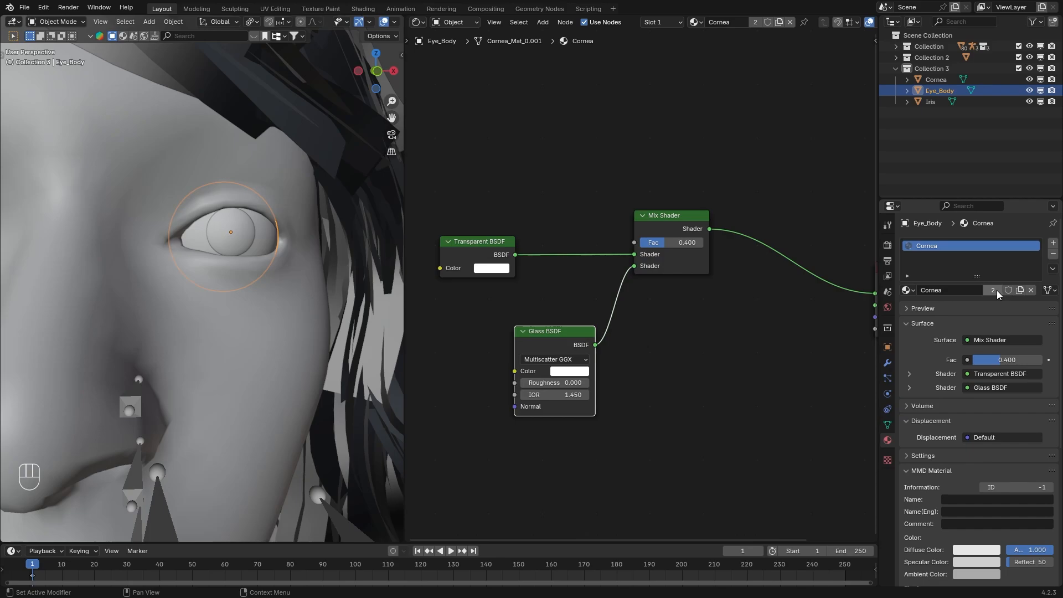
click(991, 290)
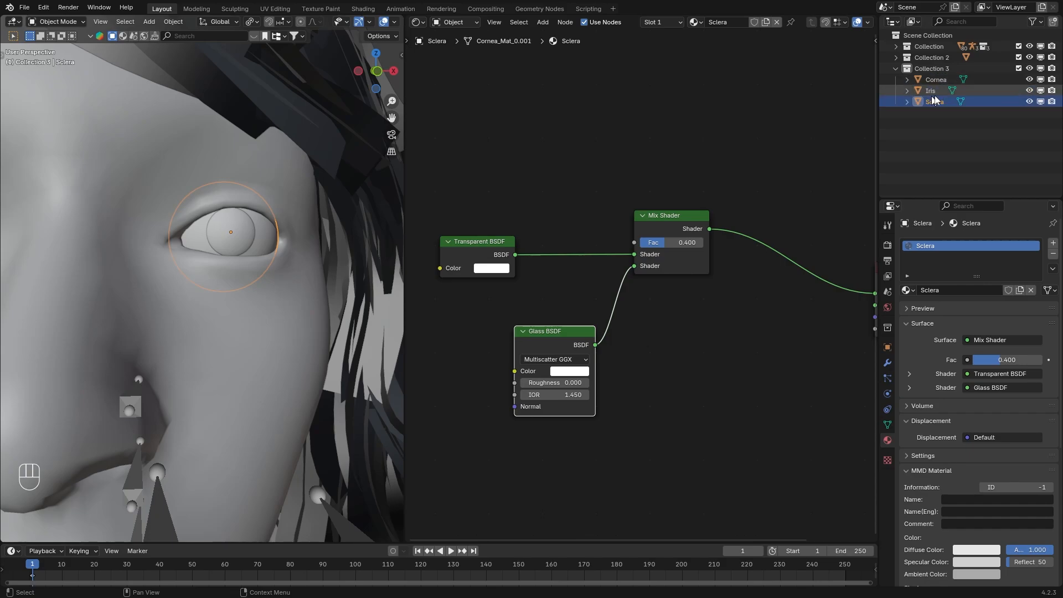
click(931, 90)
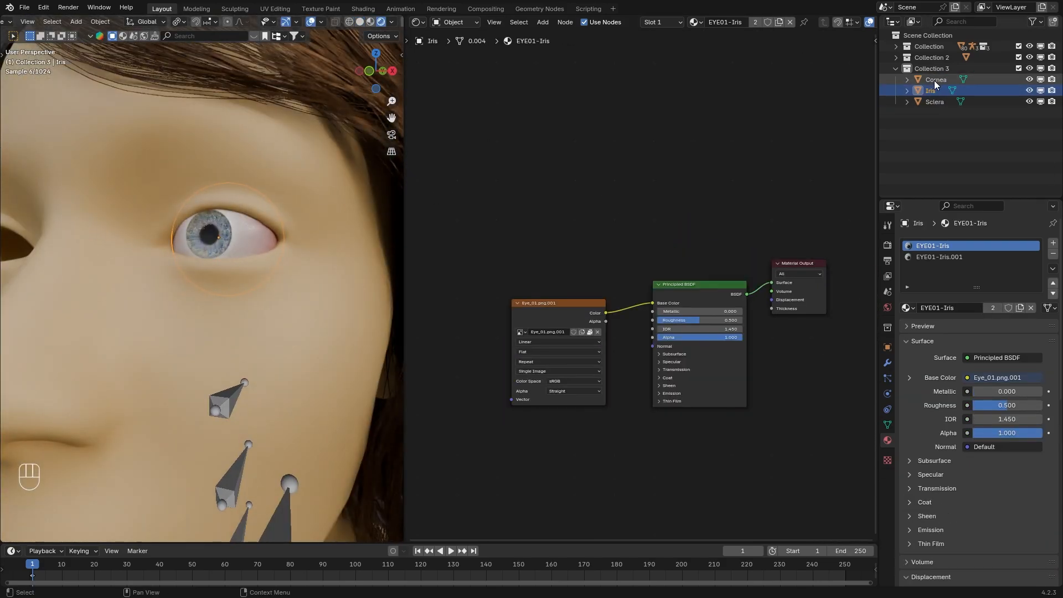
click(939, 257)
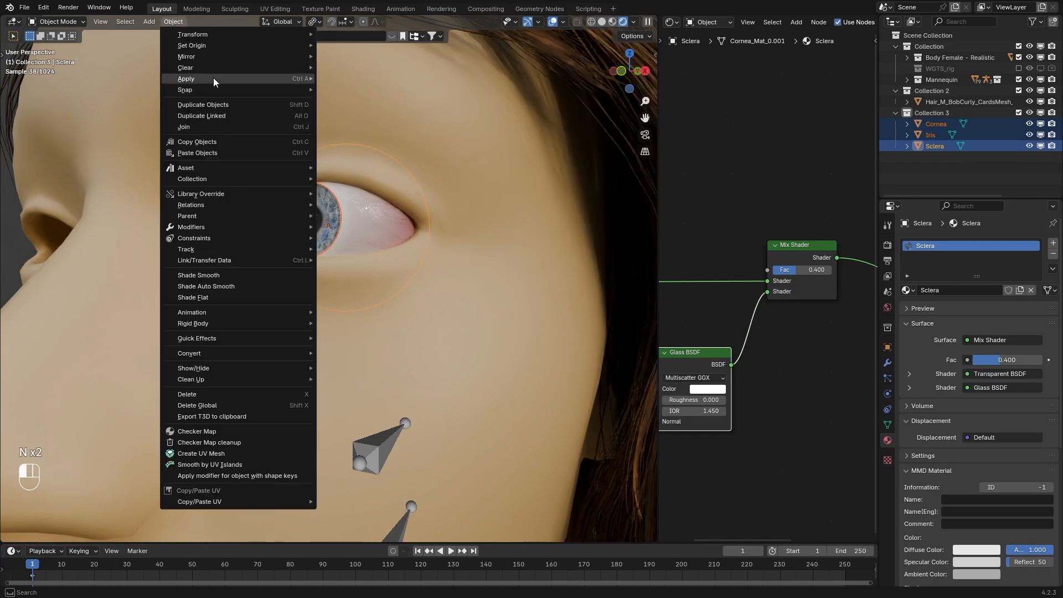
Apply transforms on the three eye parts and join them, then undo the join
click(187, 79)
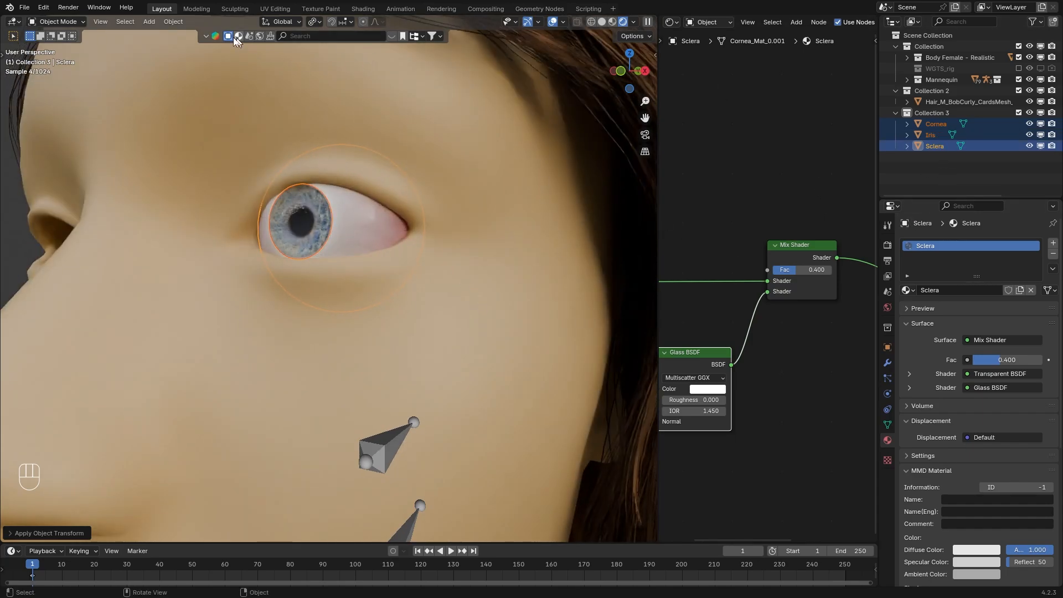
key(ctrl+j)
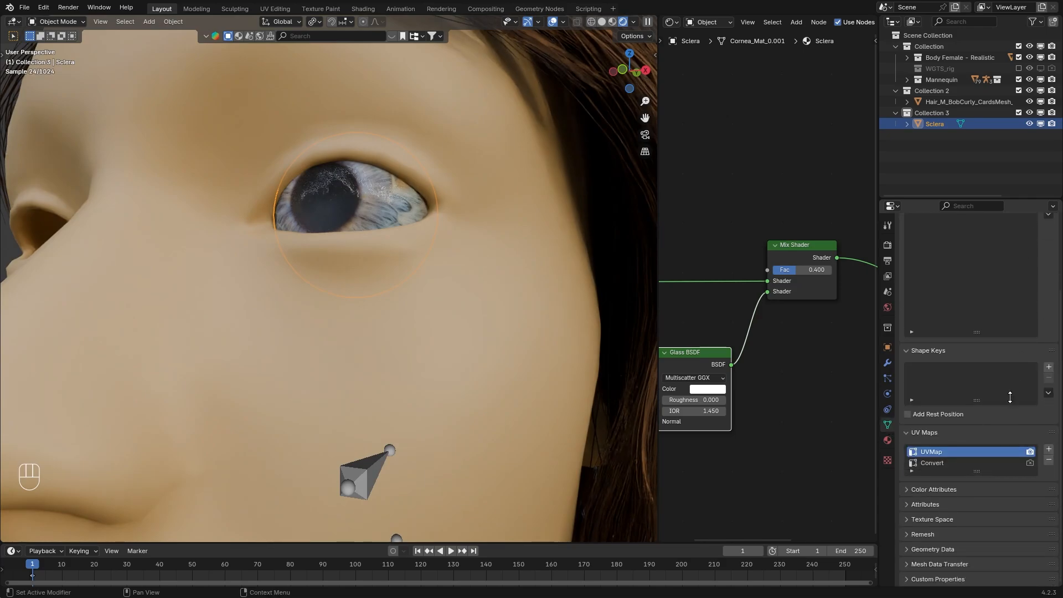
click(897, 124)
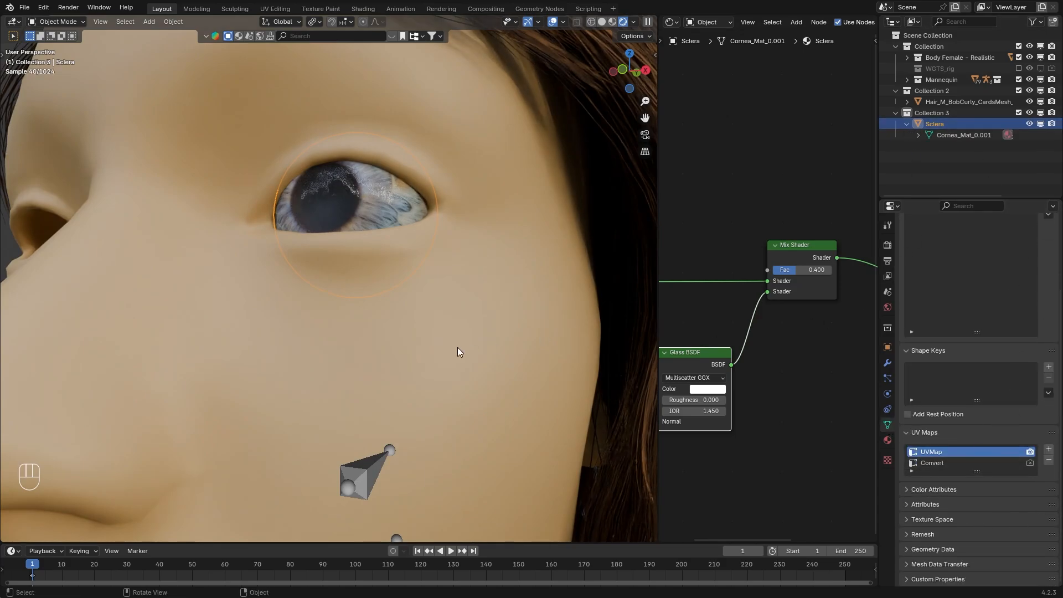
key(ctrl+z)
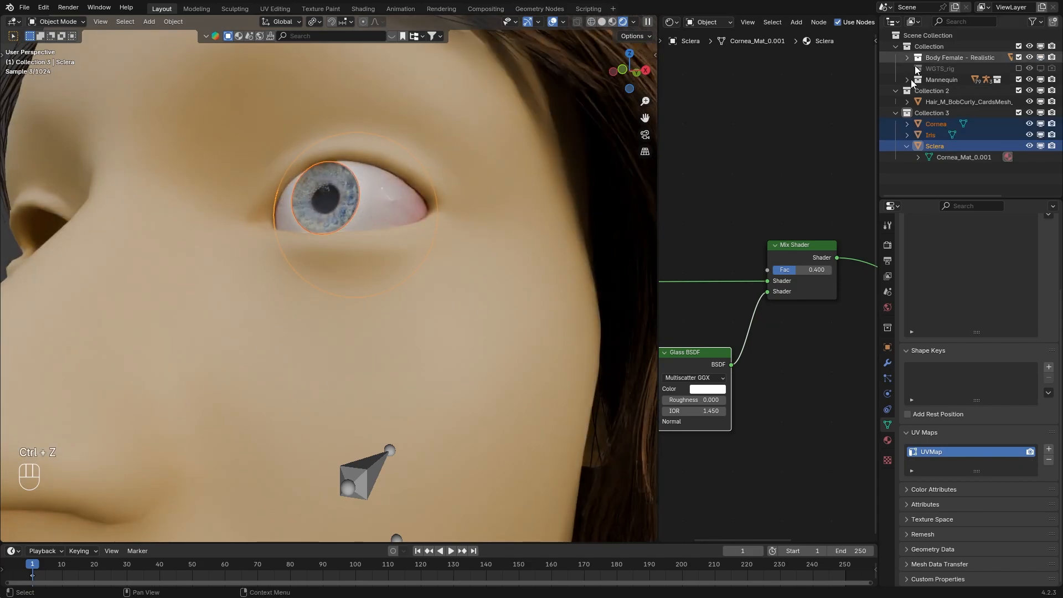
Remove the extra Convert UV map from the Iris before rejoining the parts
click(930, 134)
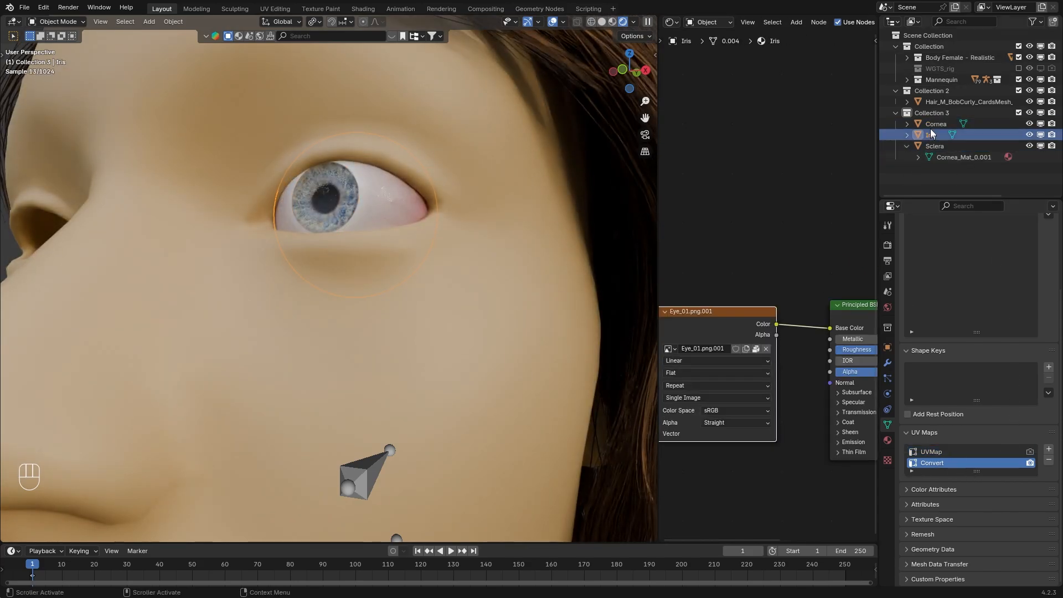
click(936, 123)
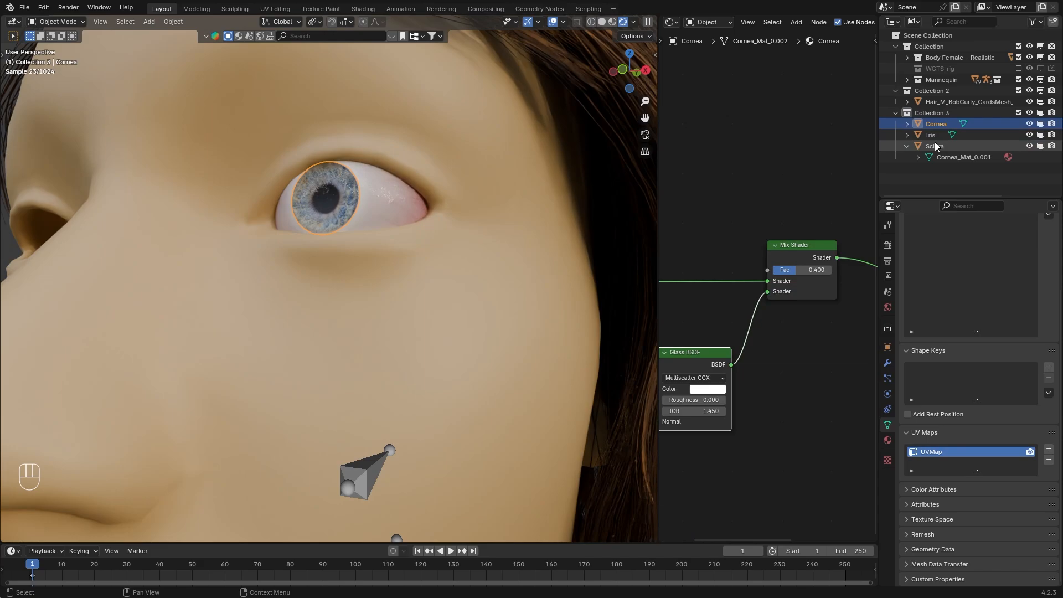
click(931, 134)
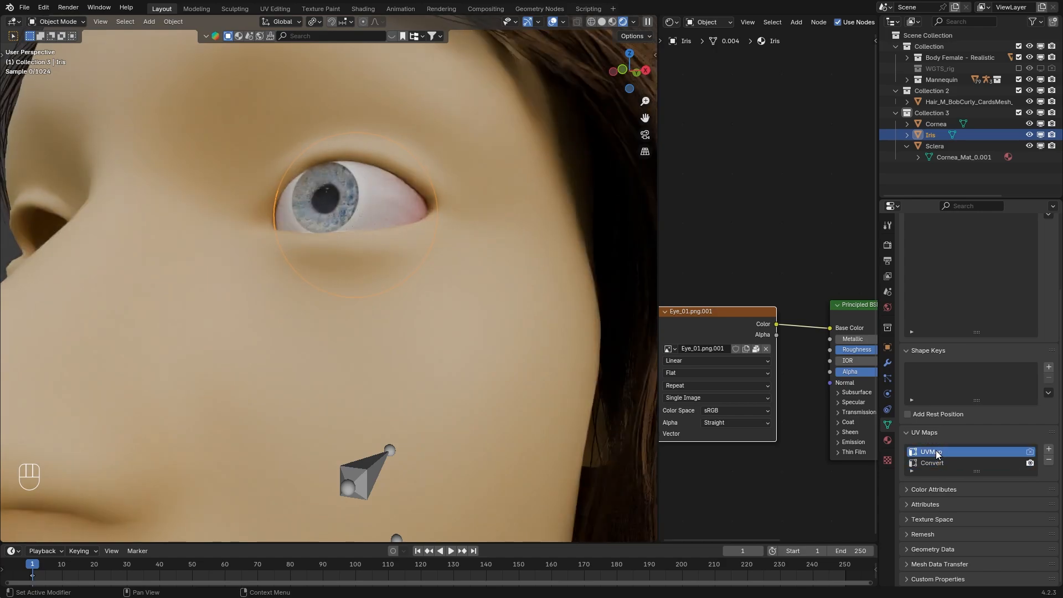
click(936, 452)
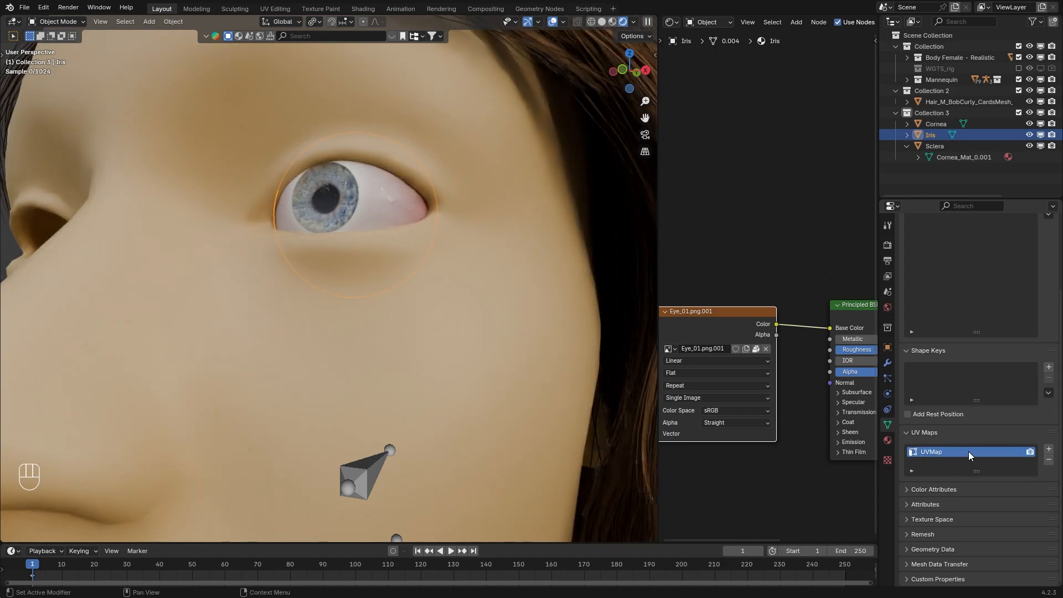
click(935, 146)
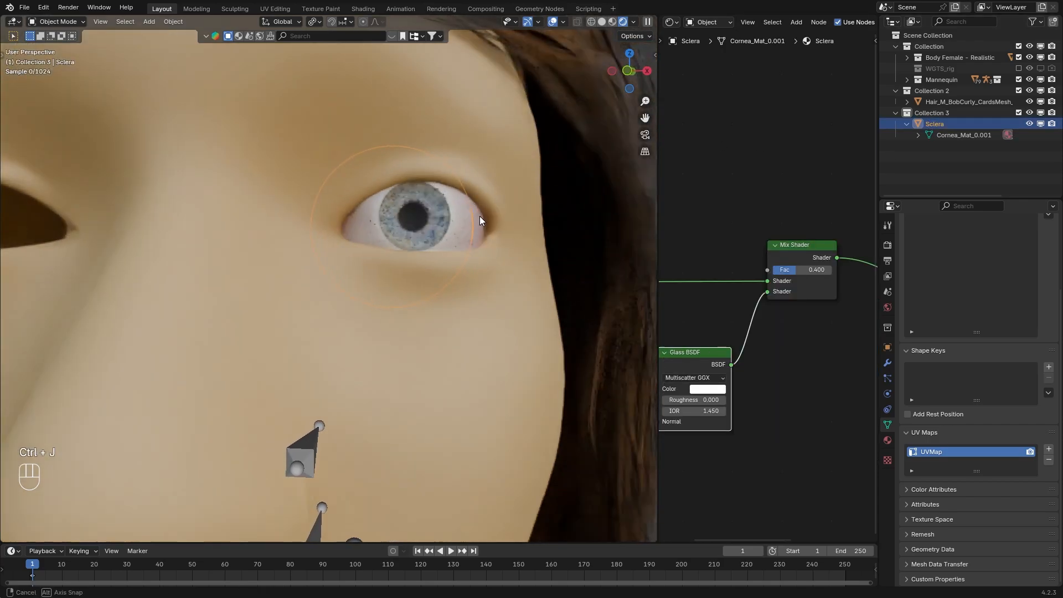
Apply all transforms to the joined eye and set its origin to geometry
key(n)
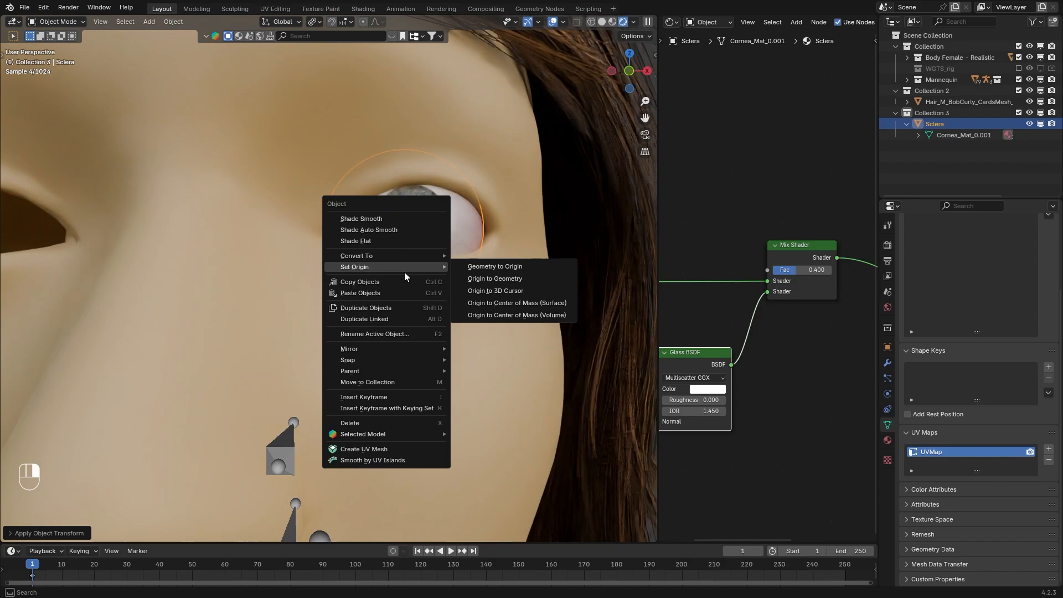
click(495, 278)
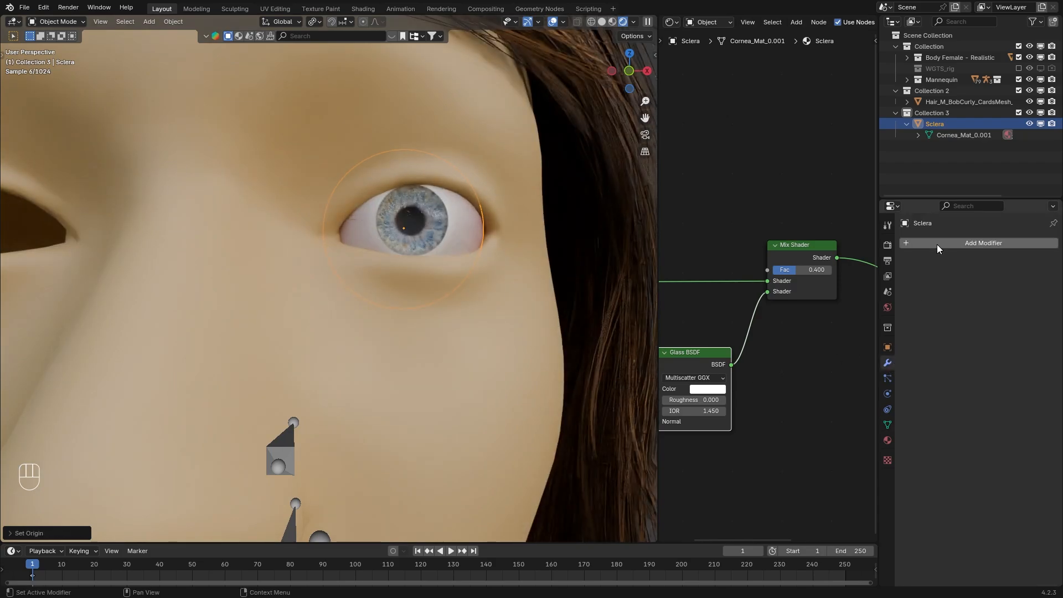
click(981, 243)
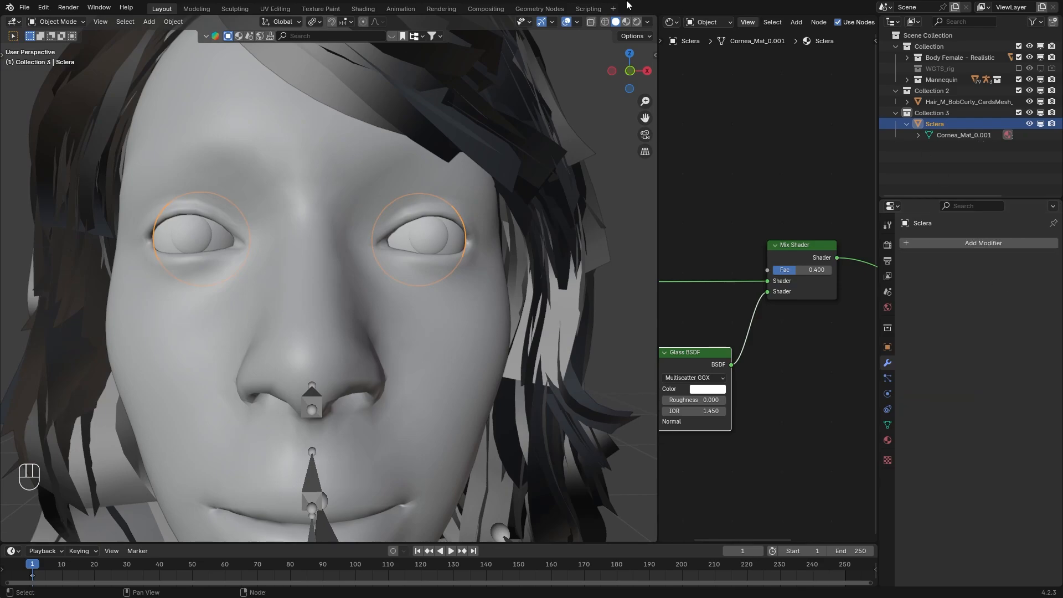
Separate one eye in Edit Mode and name the two objects Left_Eye and Right_Eye
key(Tab)
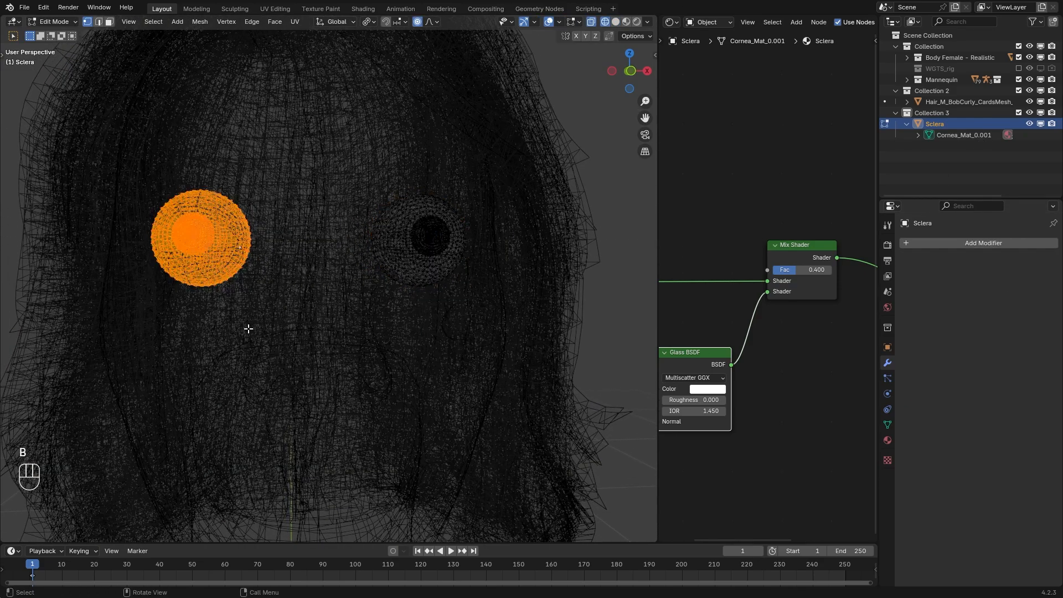
key(p)
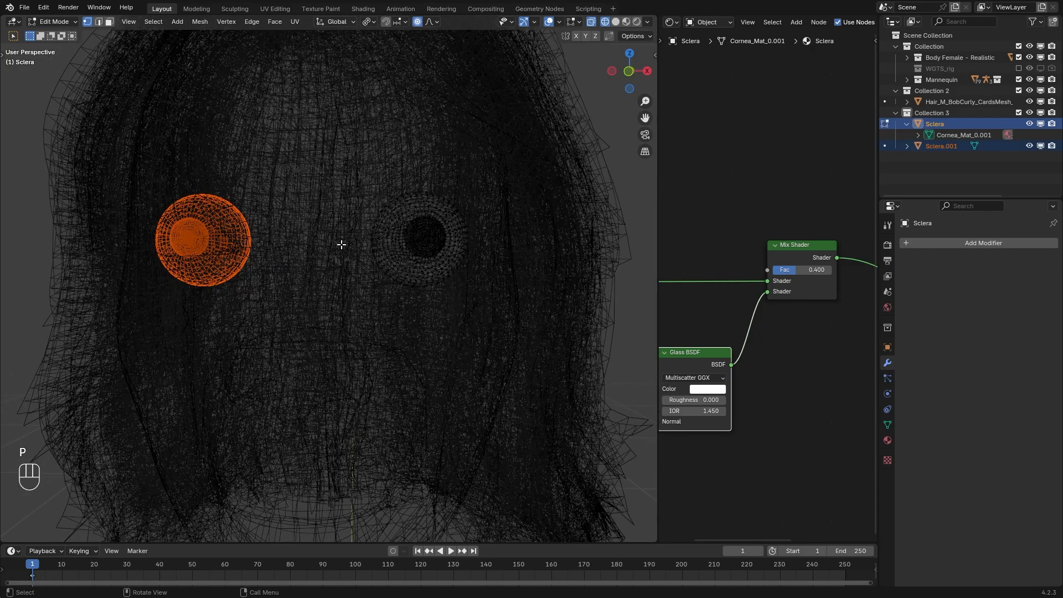
key(Tab)
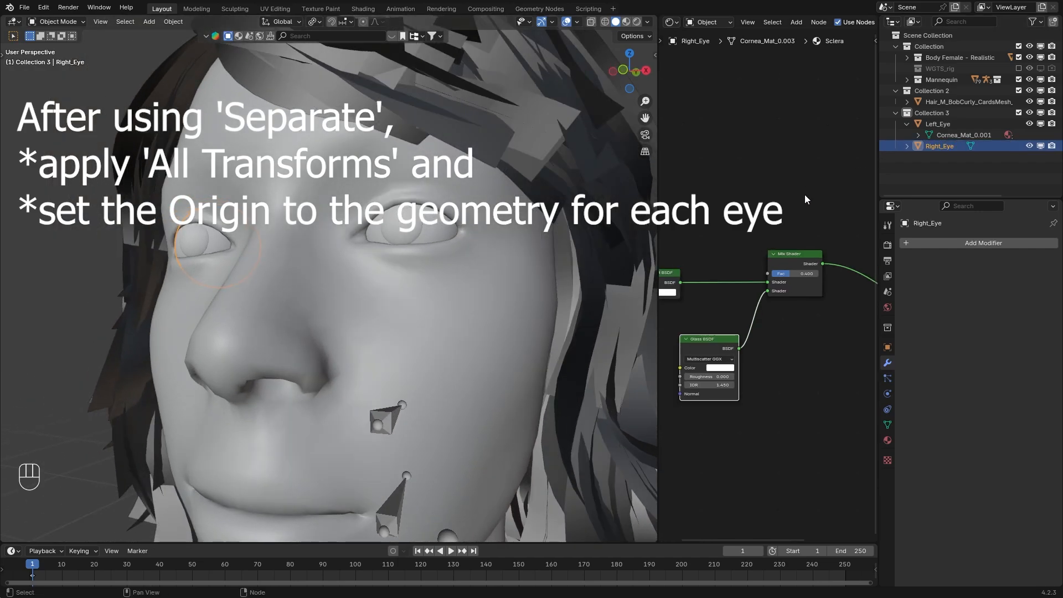
click(939, 123)
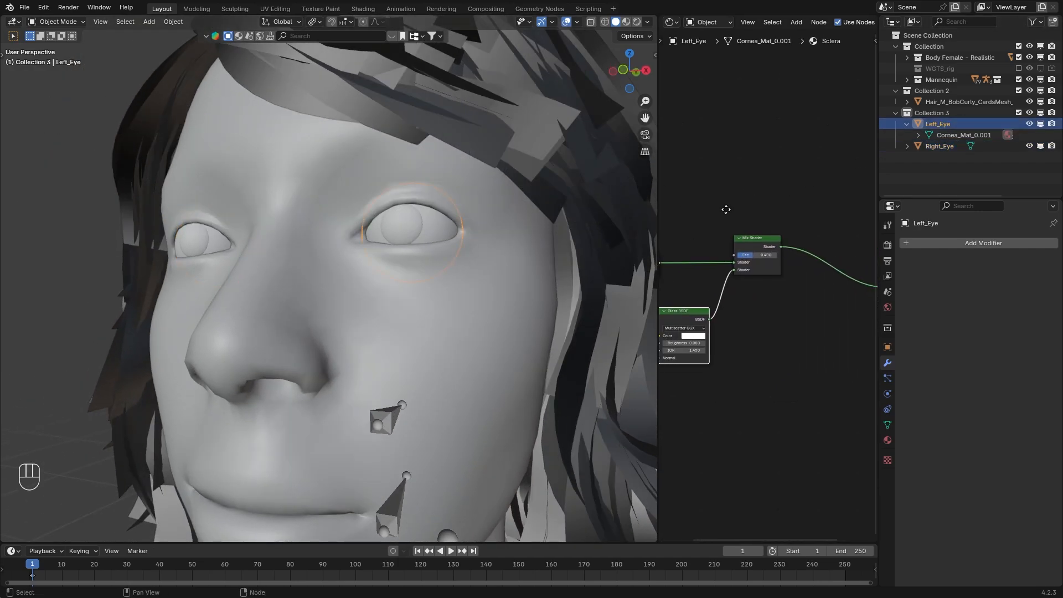
Turn the Shader Editor into an Image Editor displaying the Eye_01.png.001 iris texture
click(922, 256)
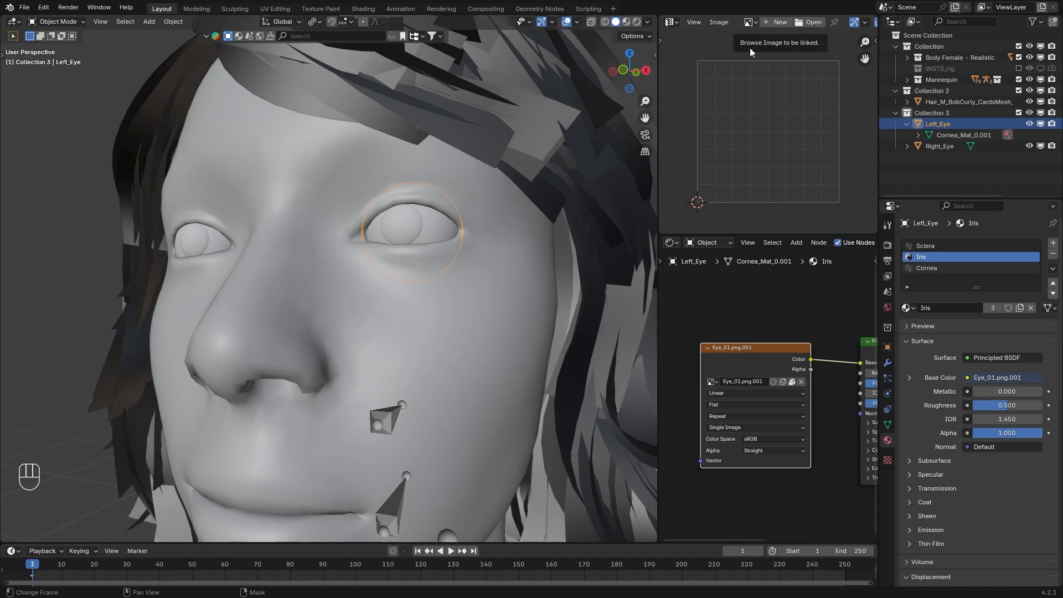
click(749, 22)
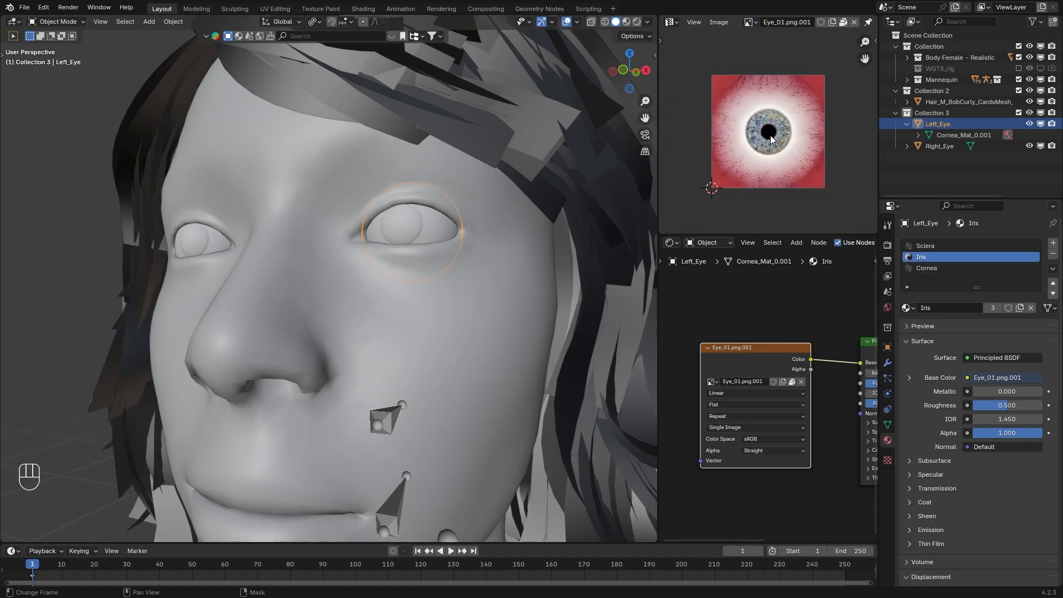
click(718, 21)
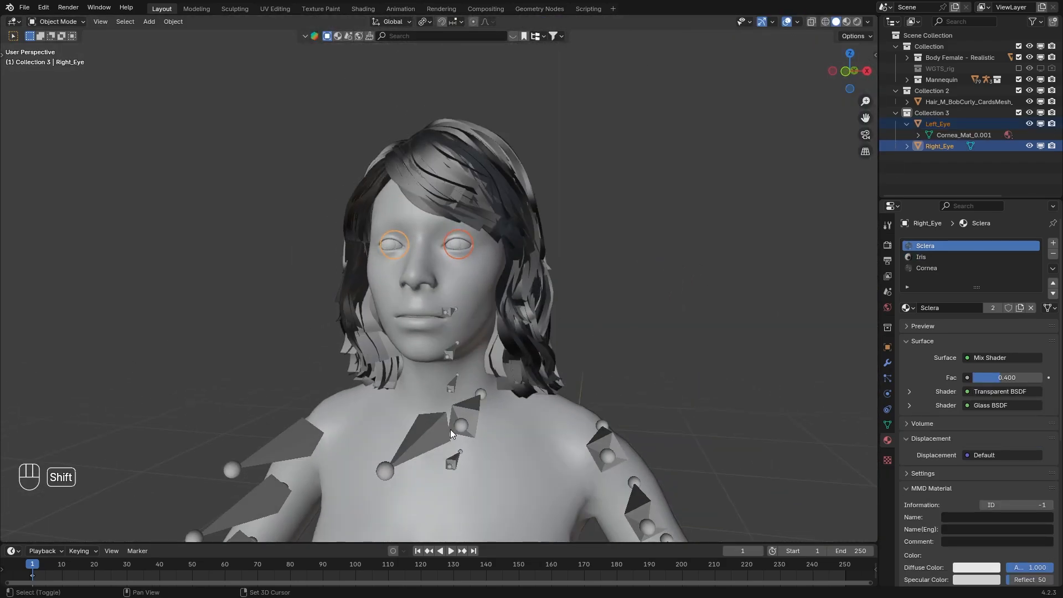
Parent both eyes to the armature with automatic weights and filter vertex groups for 'head'
key(ctrl+p)
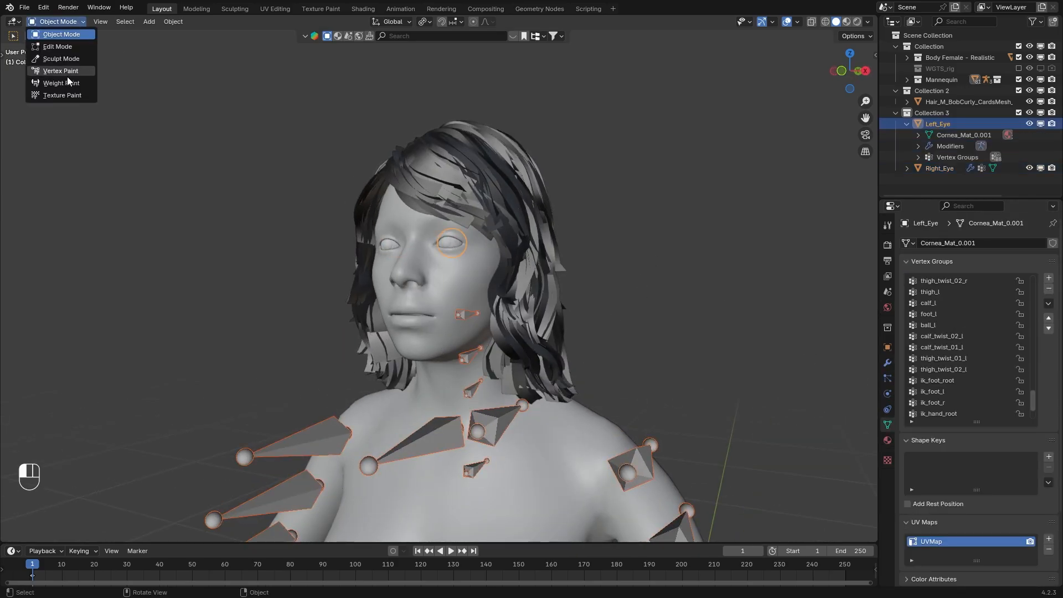
click(61, 83)
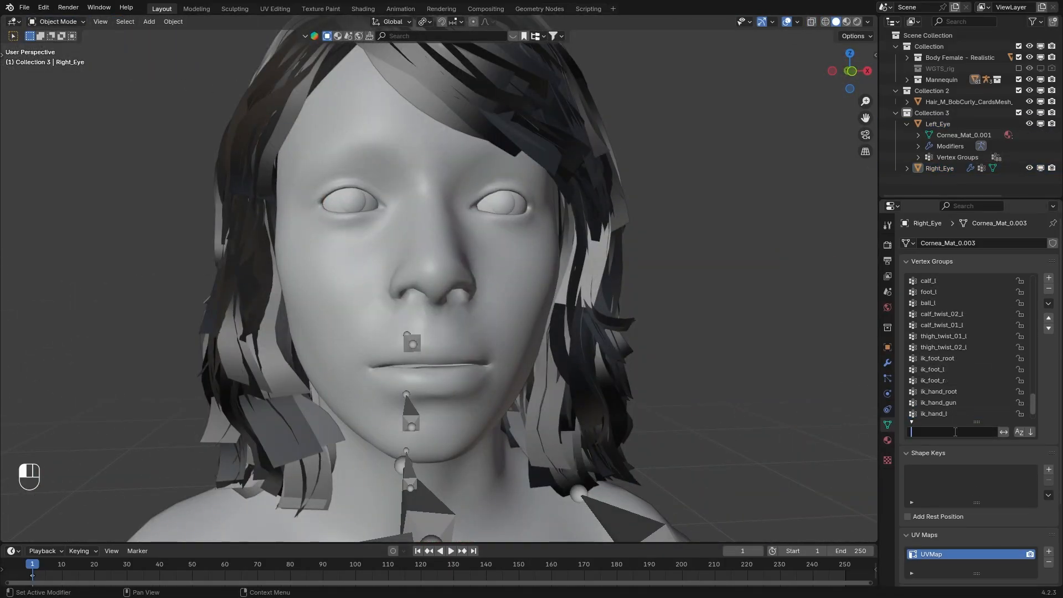
text(he)
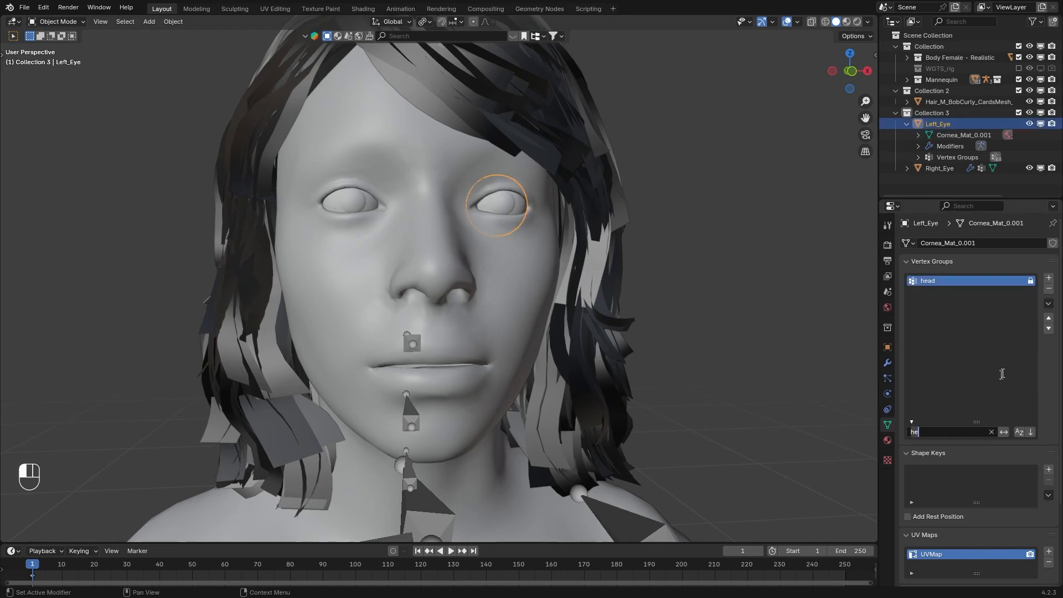
click(1048, 303)
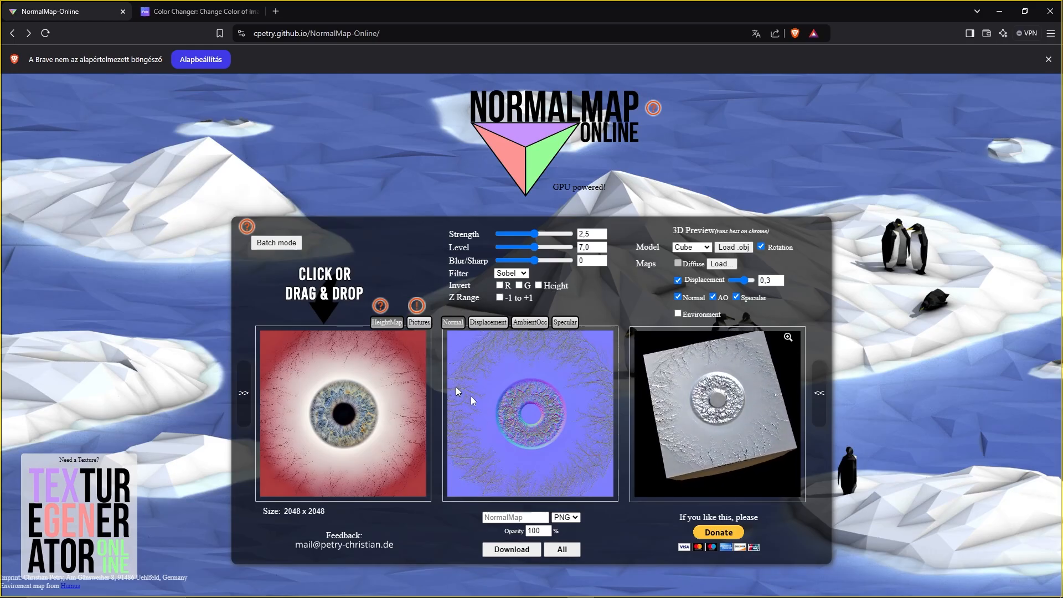
Disable displacement and specular in the NormalMap Online preview and download the normal map
click(677, 280)
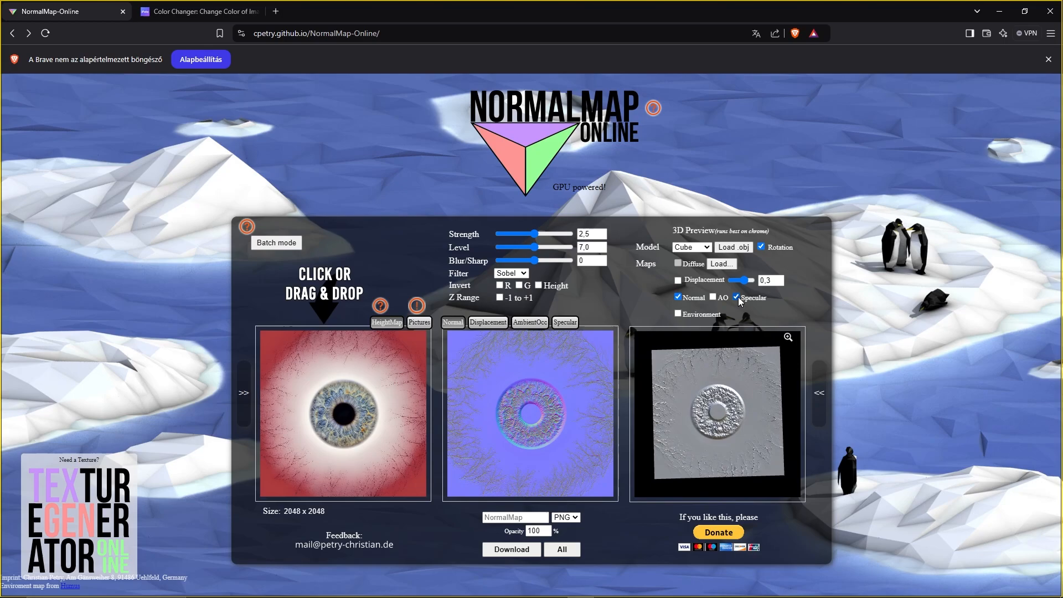
click(736, 296)
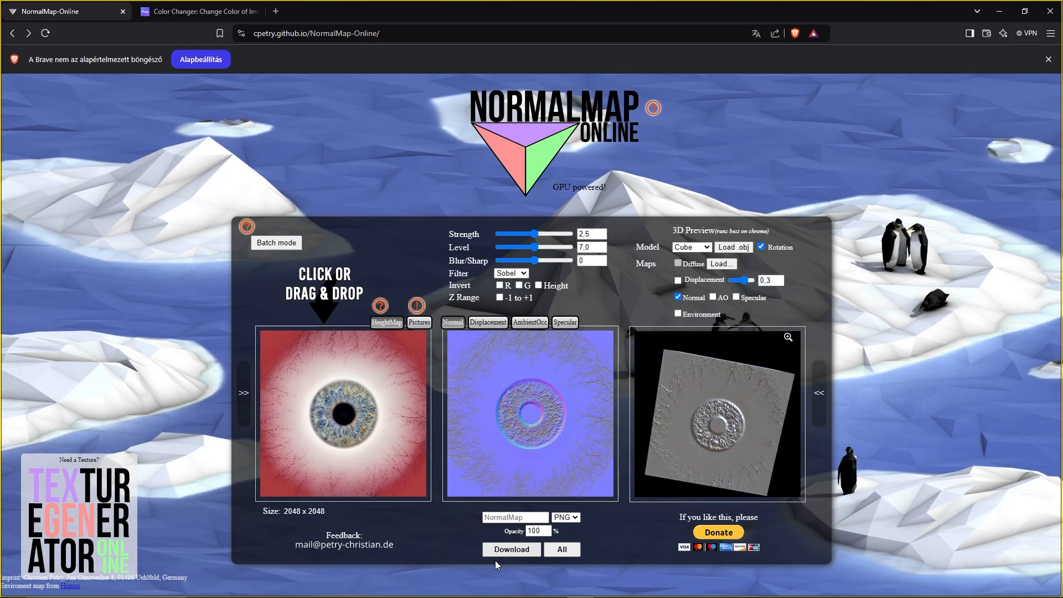
click(196, 11)
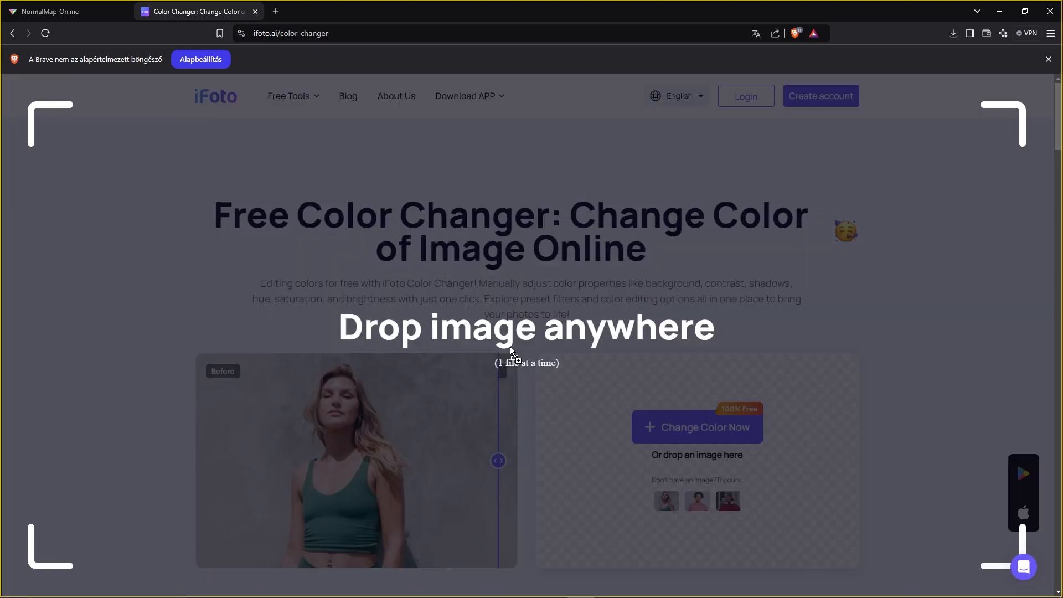
Select just the iris as the recolour area in iFoto and confirm it
click(695, 426)
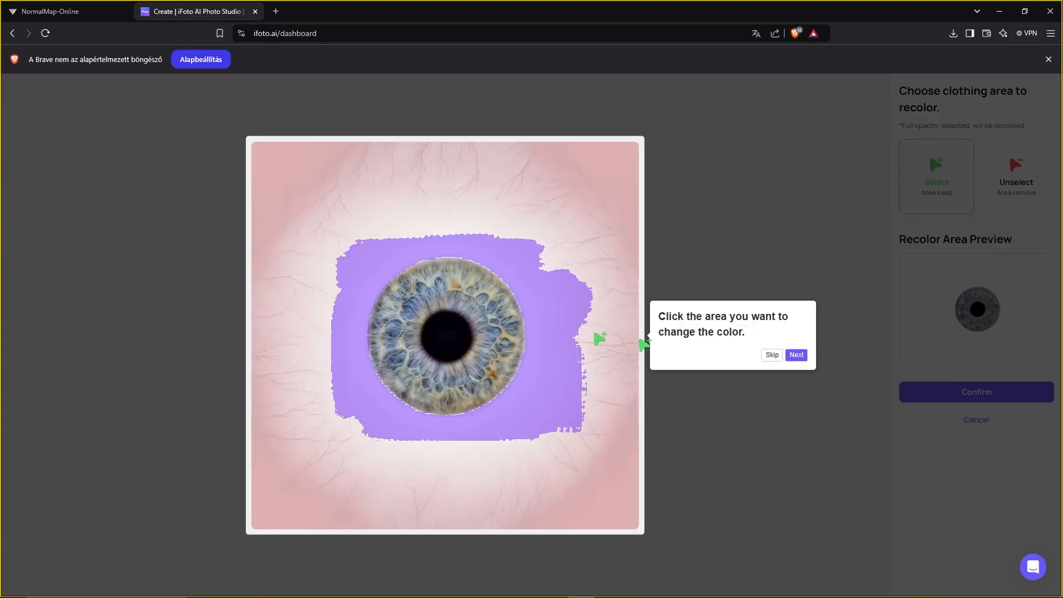
click(797, 355)
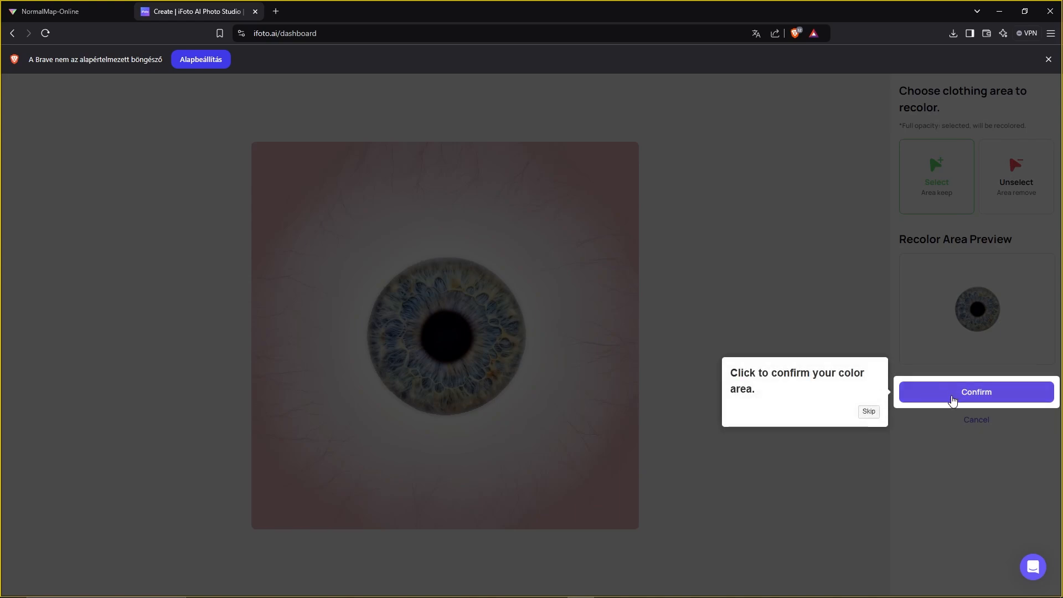
click(975, 392)
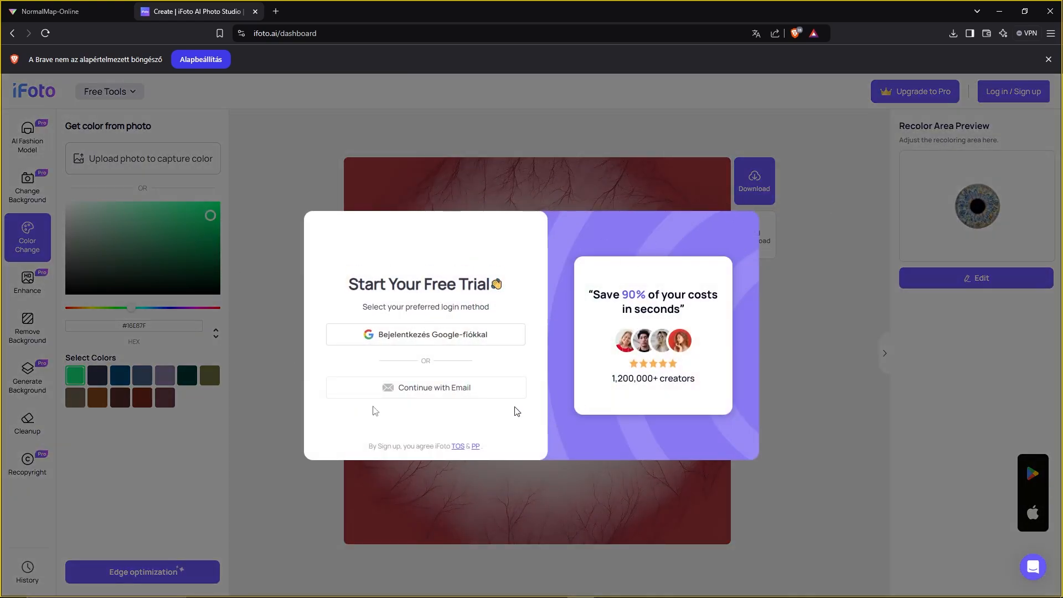
mouse_move(768, 203)
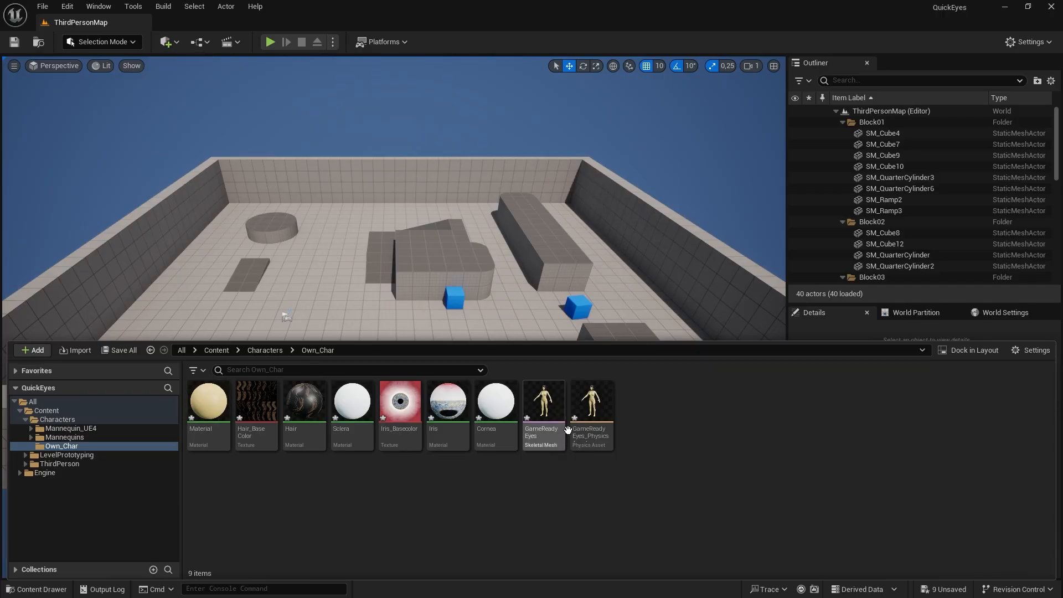
mouse_move(342, 471)
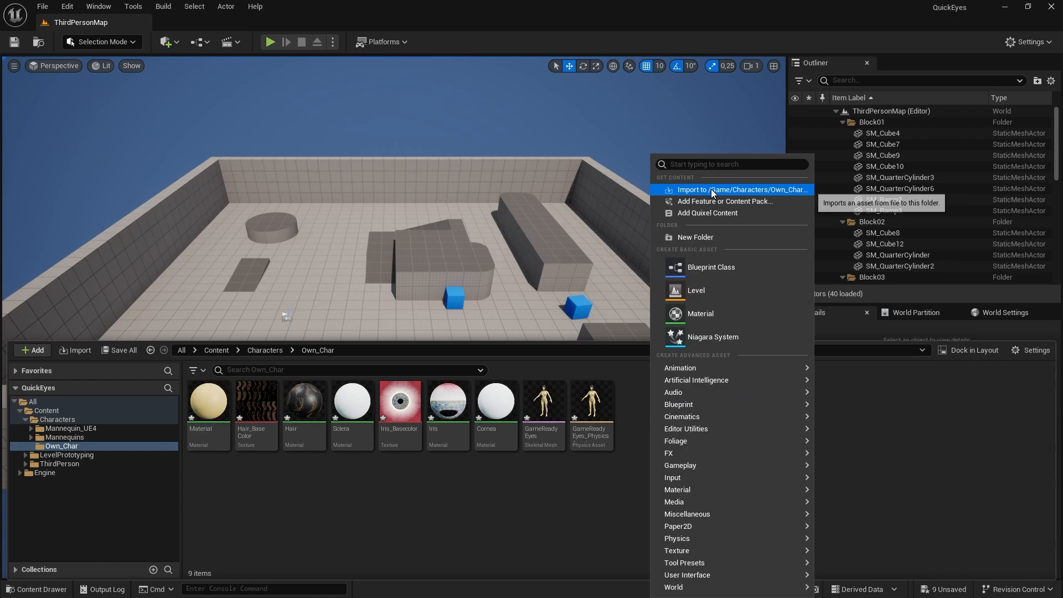
Import the Iris_Brown and Iris_Normal textures into /Game/Characters/Own_Char
click(739, 189)
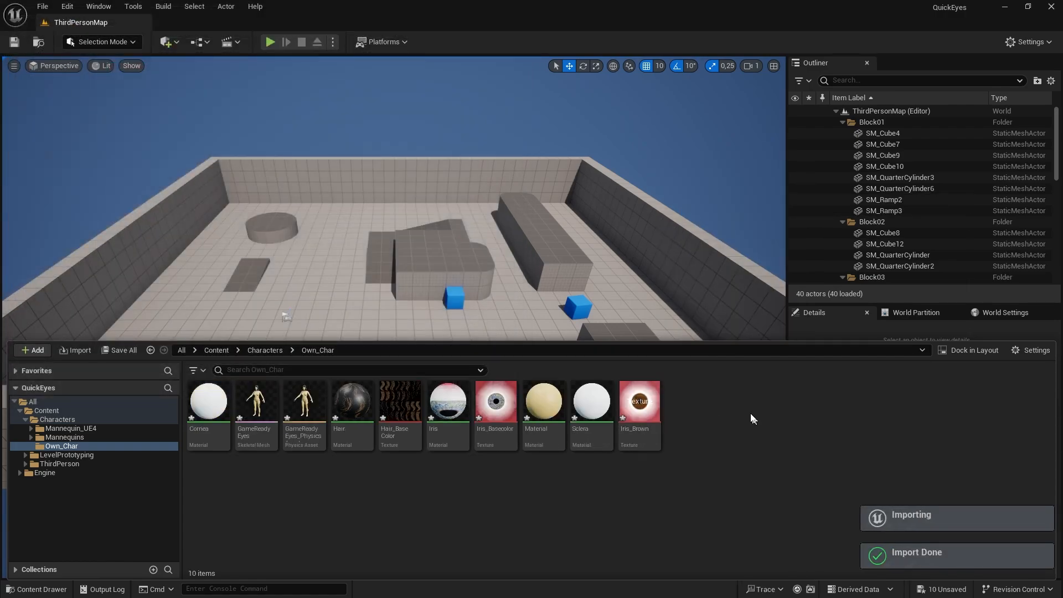
click(74, 350)
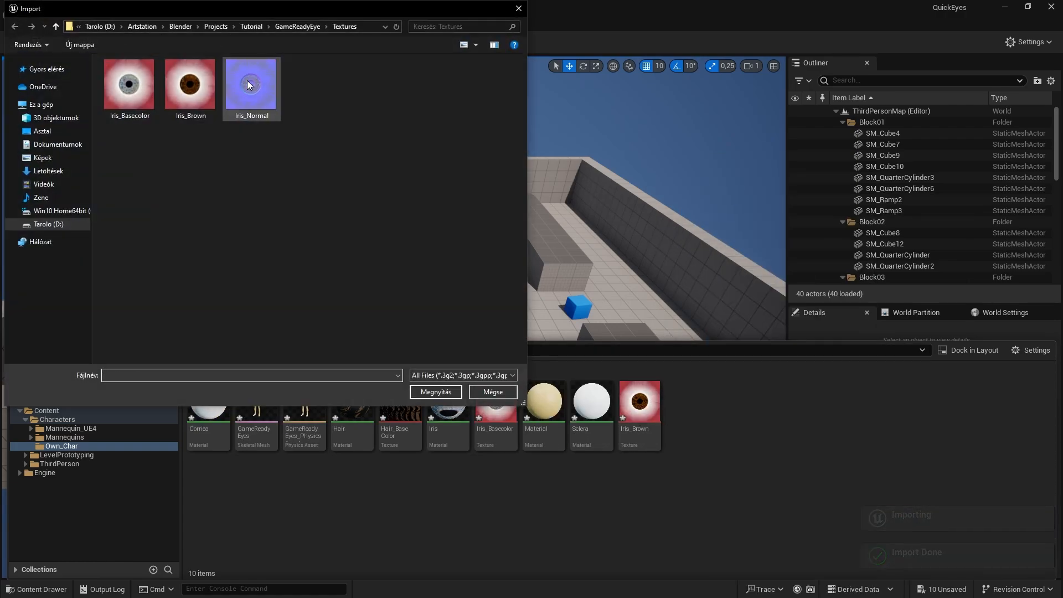
click(435, 392)
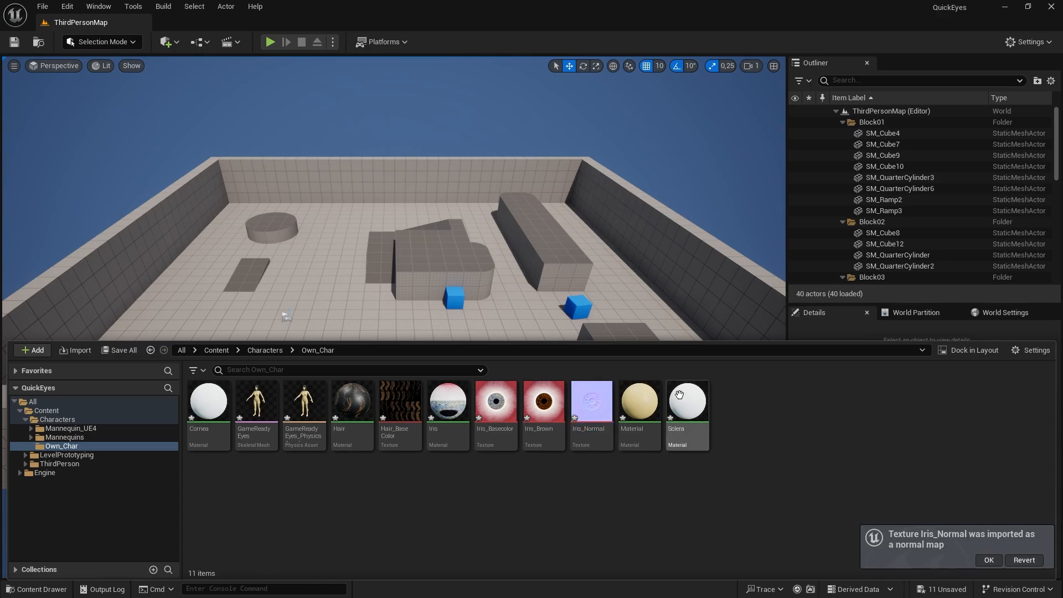
double_click(446, 399)
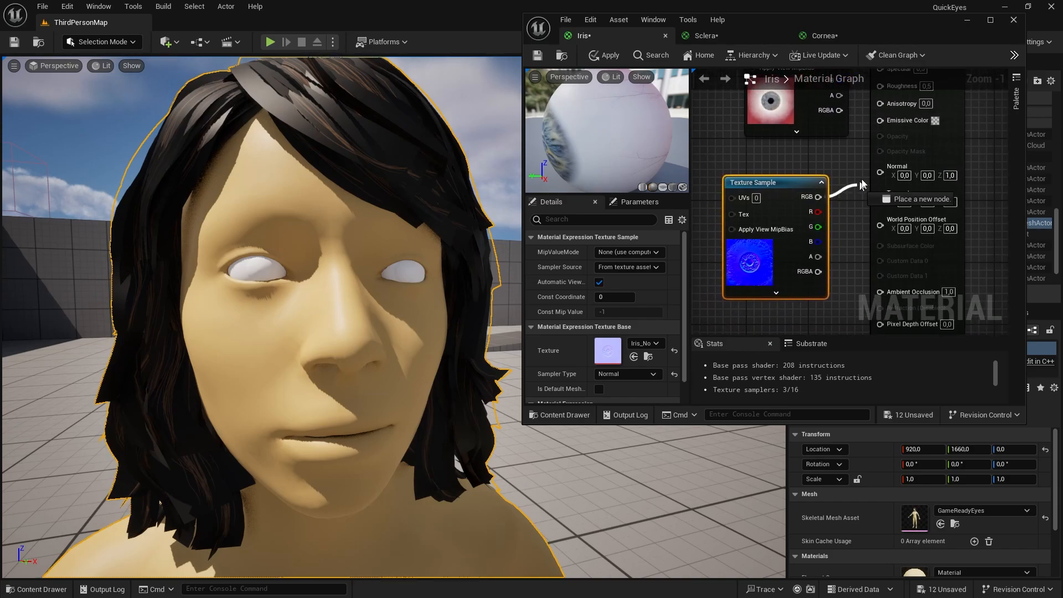
Wire the Iris_Normal sample into the Iris Normal input, then switch to the Sclera material
click(564, 415)
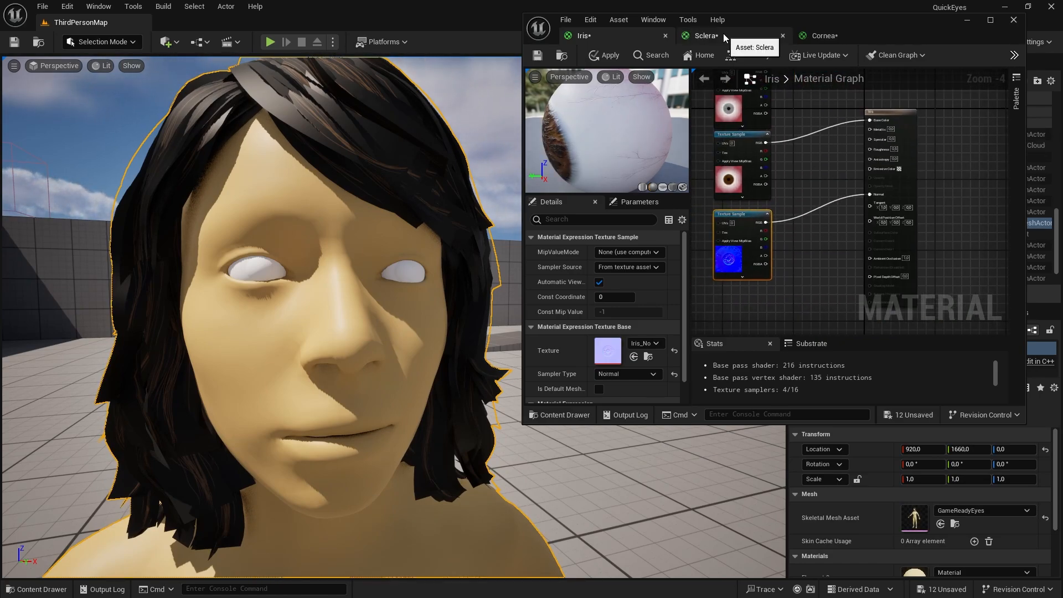
click(705, 36)
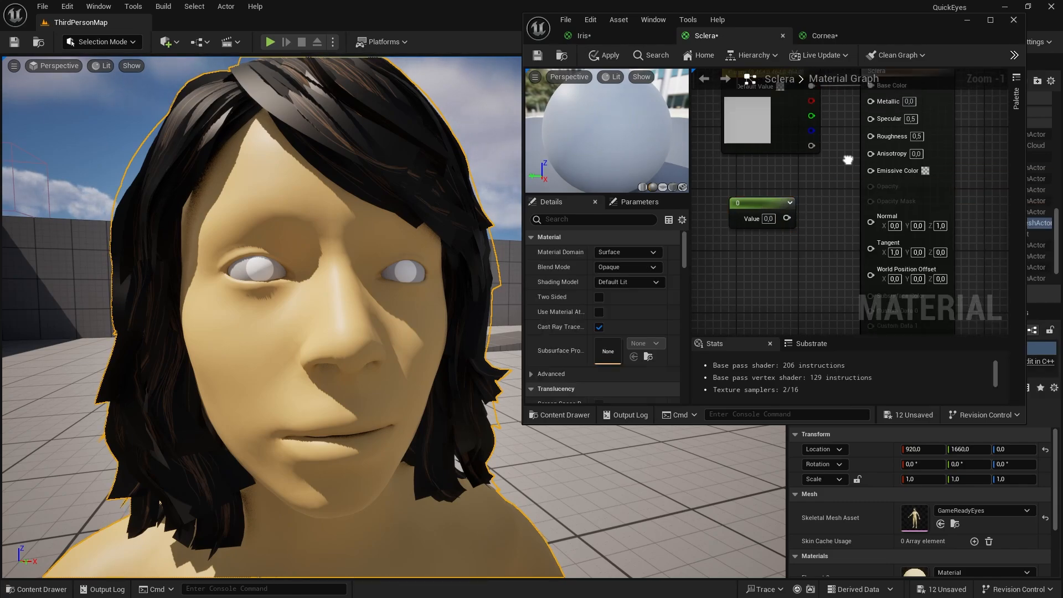
Set Sclera's Blend Mode to Translucent with Surface TranslucencyVolume lighting
click(626, 266)
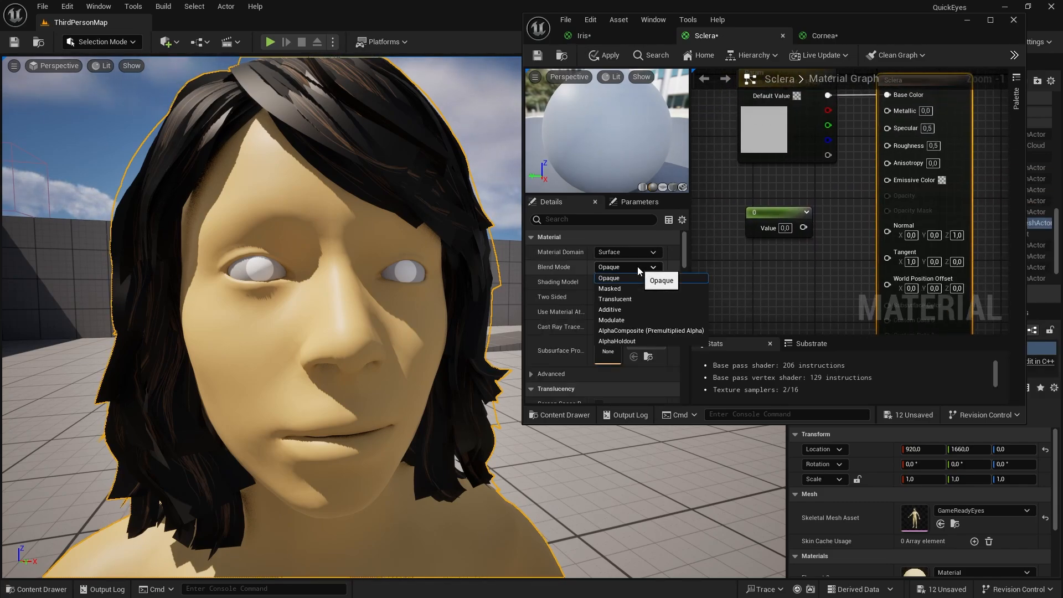
click(614, 299)
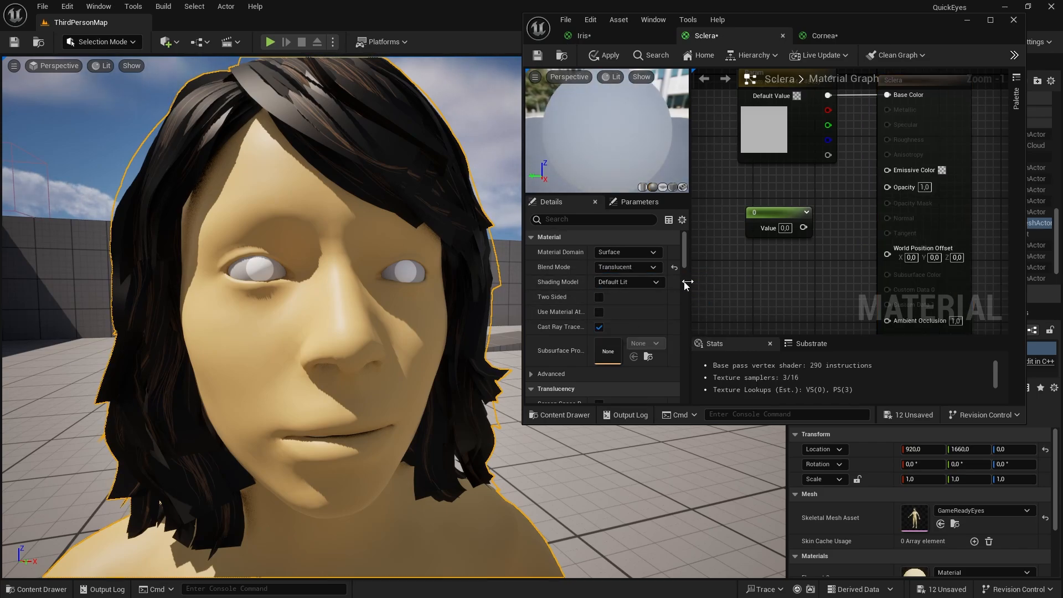
click(628, 274)
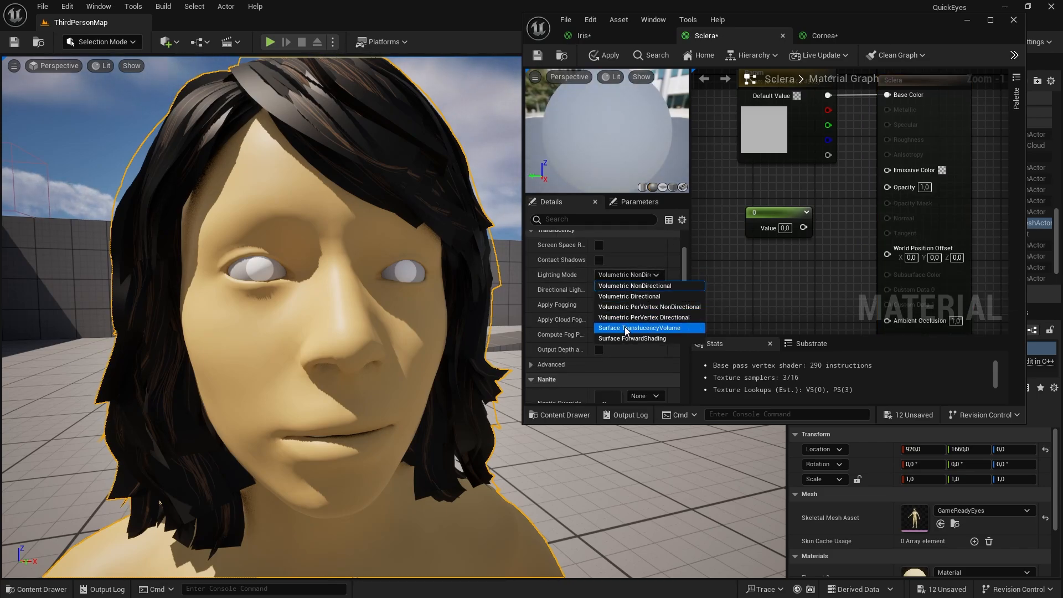
click(639, 328)
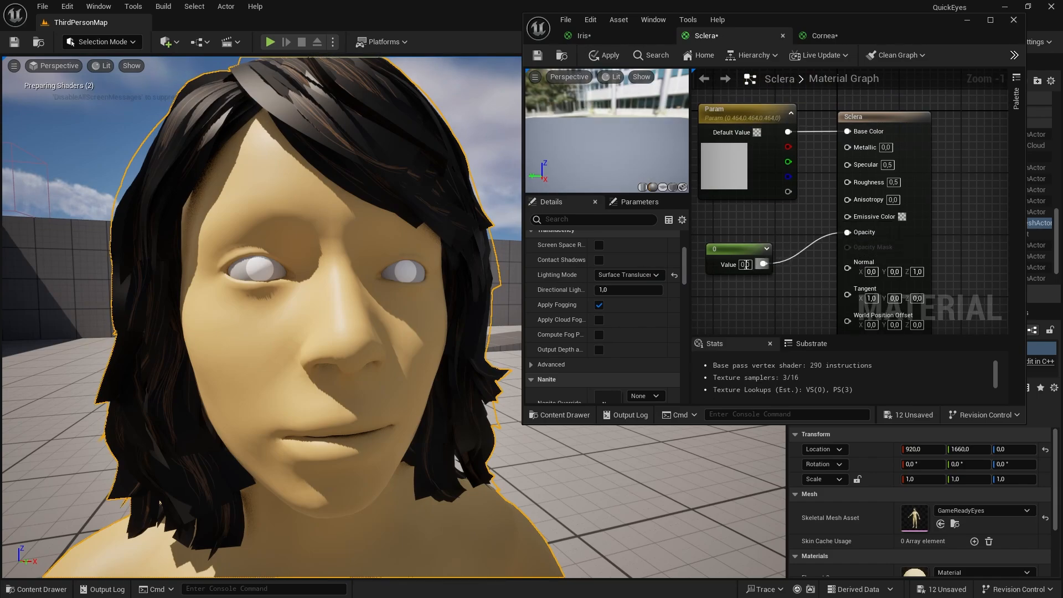
Add a 0.8 constant node feeding the Sclera's Specular input
scroll(down, 3)
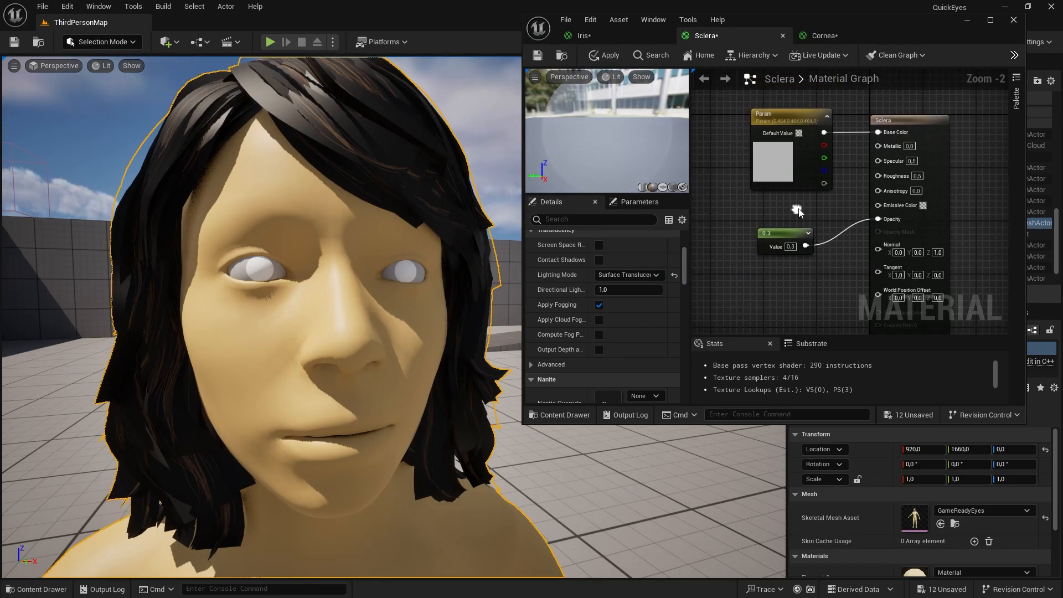
click(783, 192)
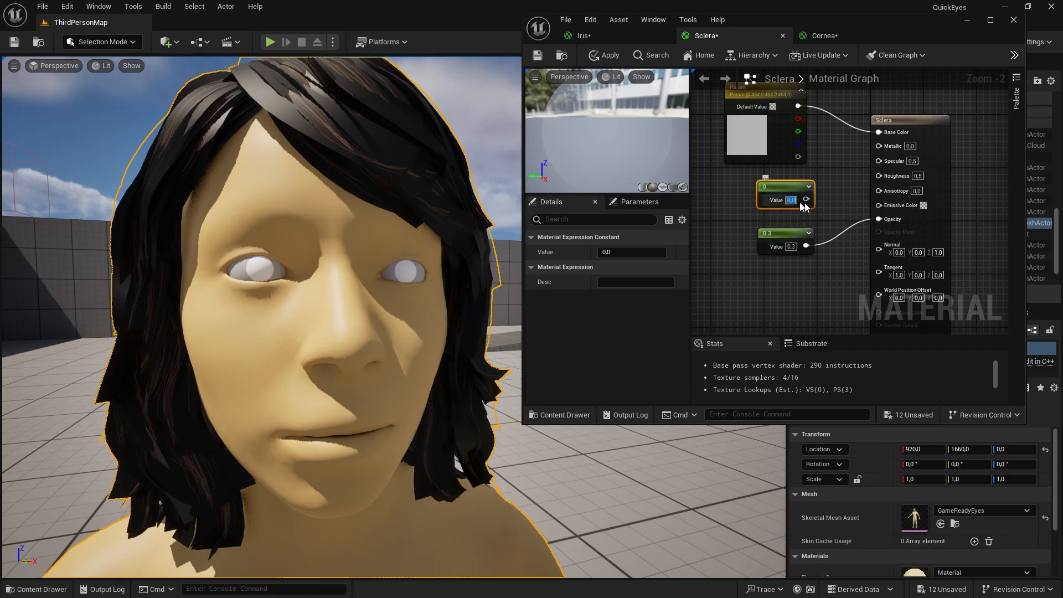
text(0.8)
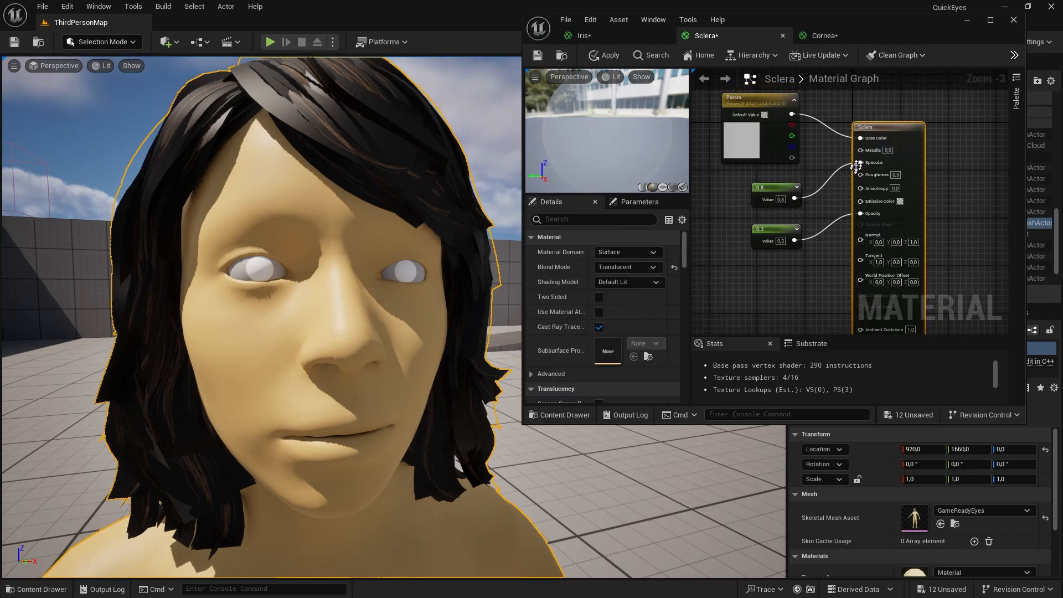
click(820, 36)
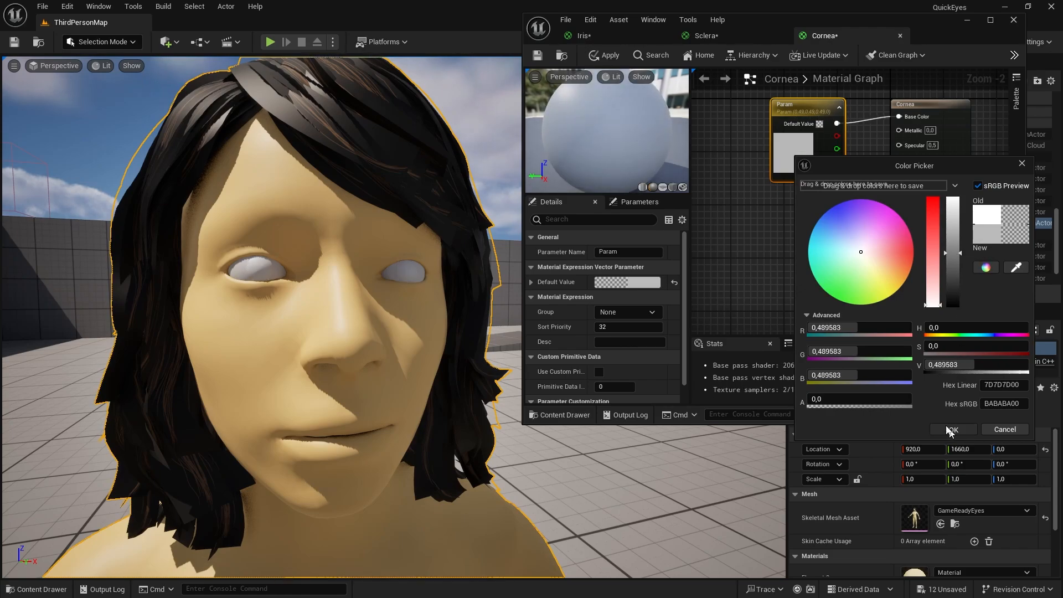
Give Cornea a grey base colour, Translucent blending and Surface ForwardShading lighting
click(626, 266)
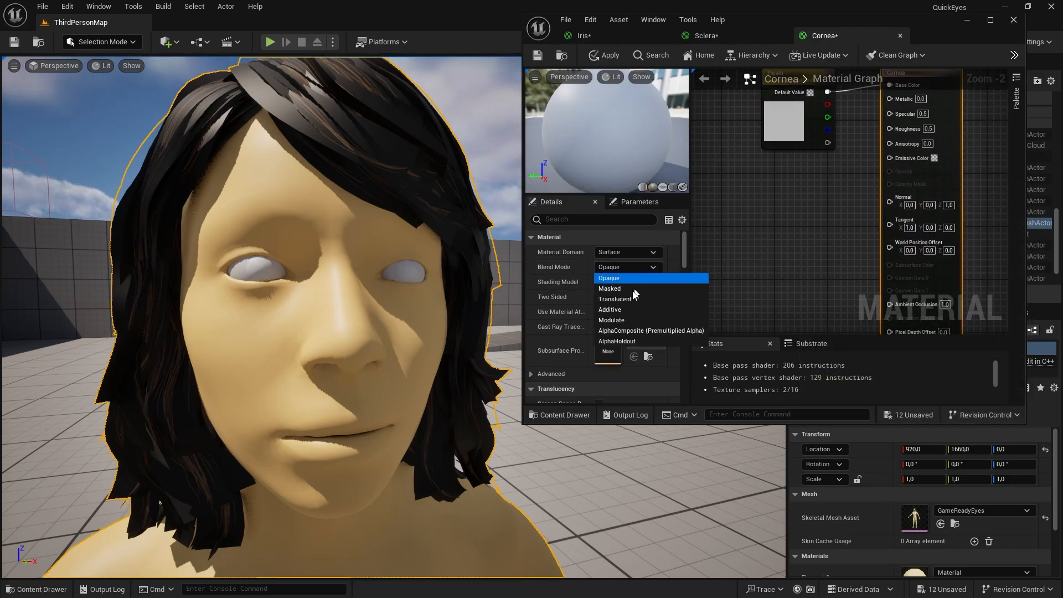
click(616, 299)
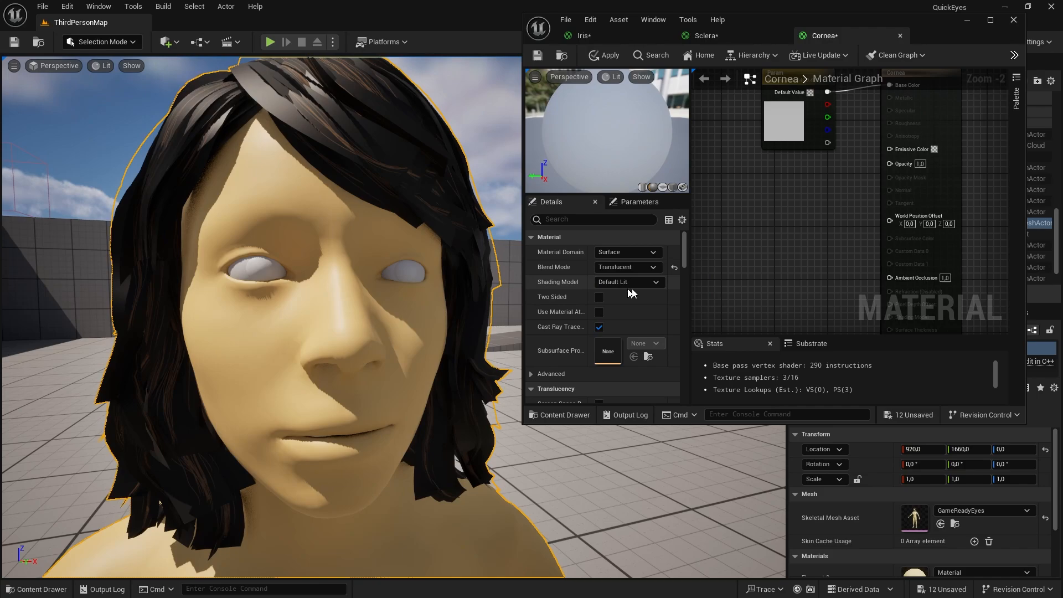
click(627, 275)
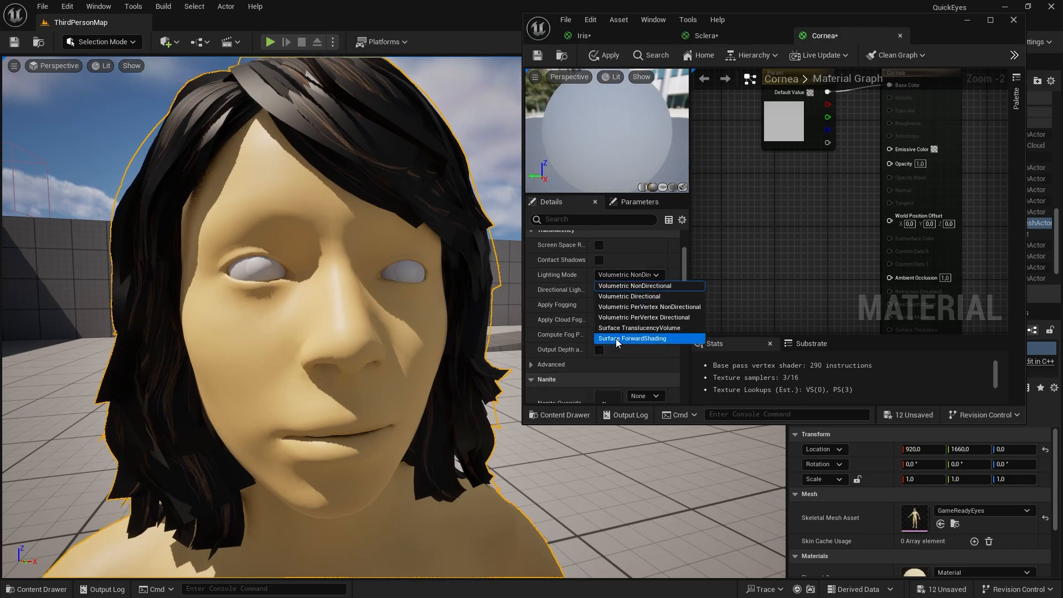
click(632, 338)
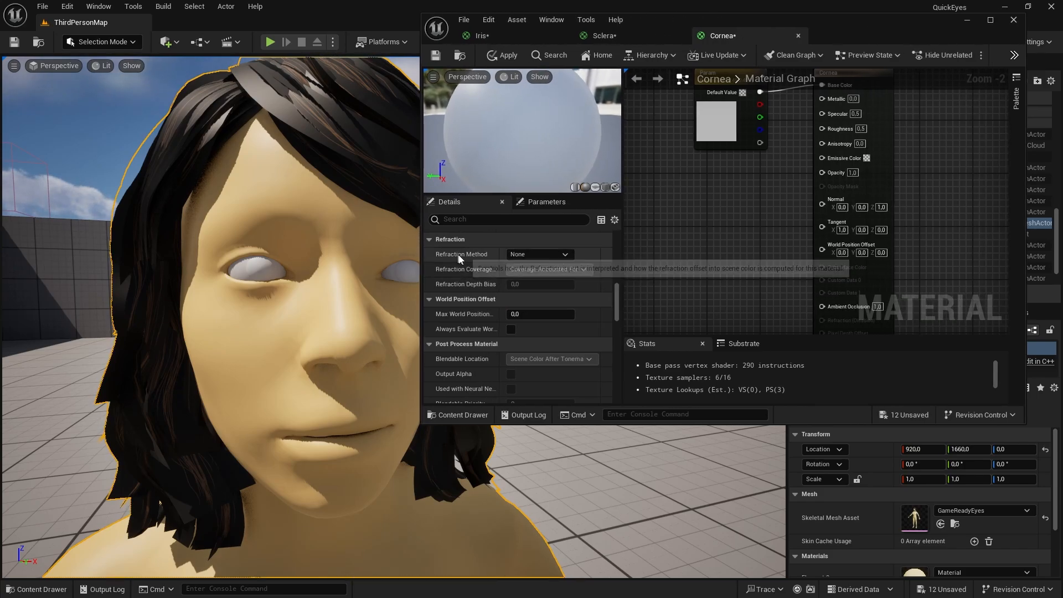
Set the Cornea's Refraction Method to Index Of Refraction
click(539, 254)
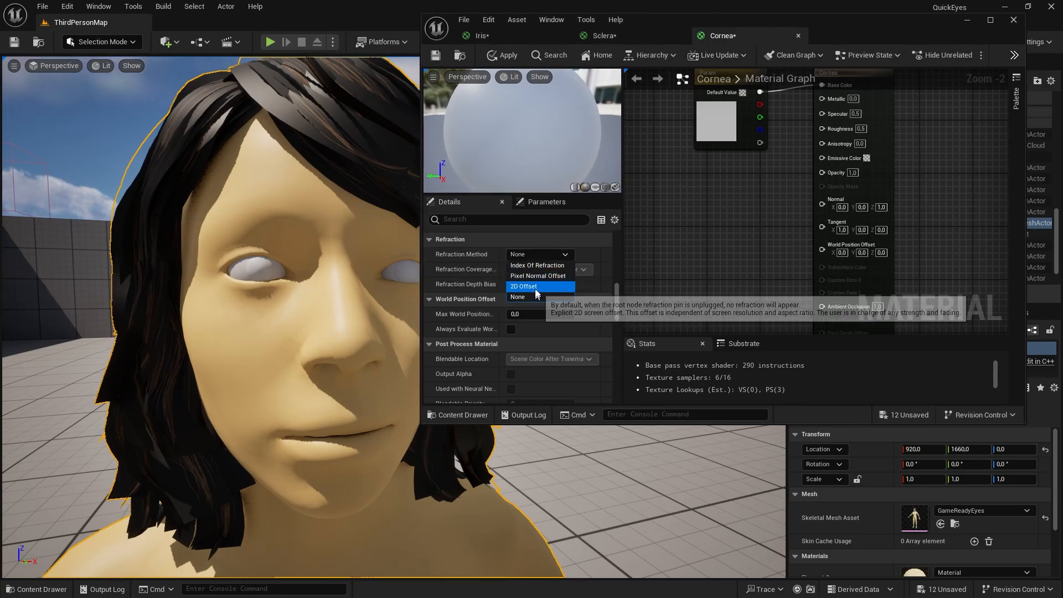
click(537, 265)
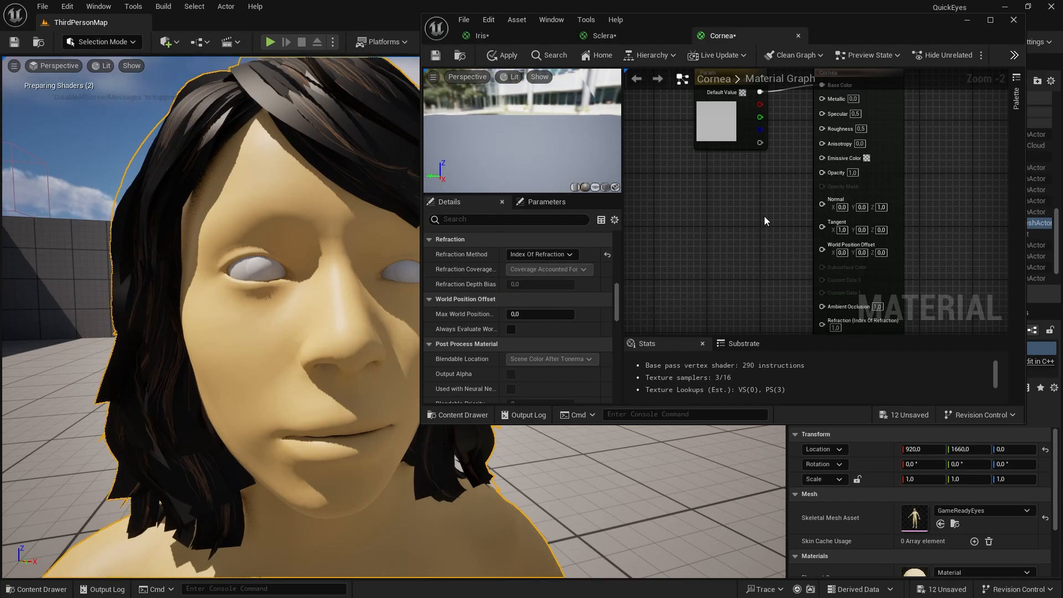
scroll(down, 3)
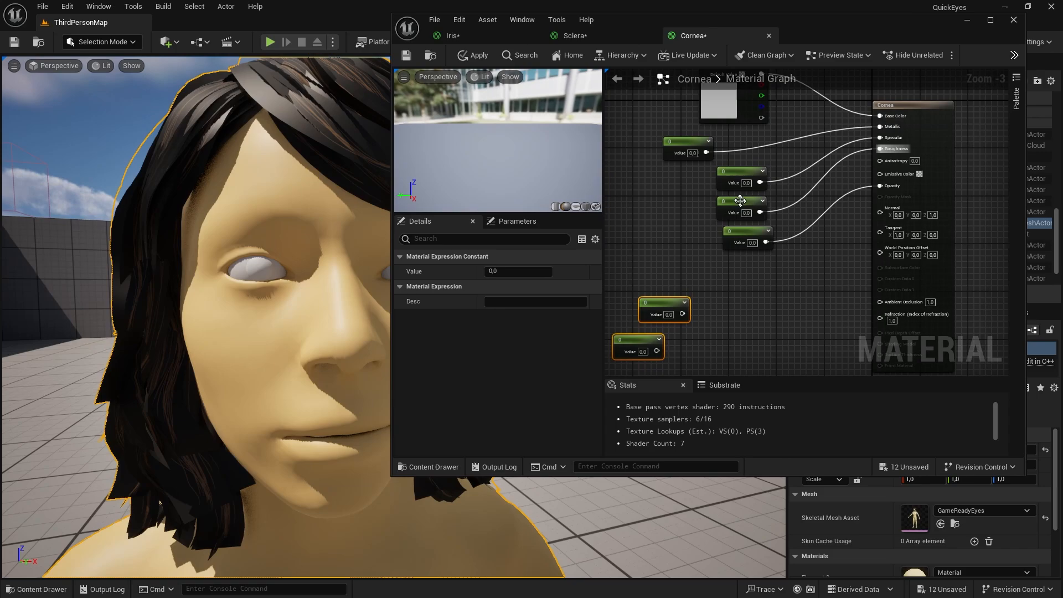
Convert the Cornea's constant nodes into named parameters such as Rough and Opacity
right_click(703, 203)
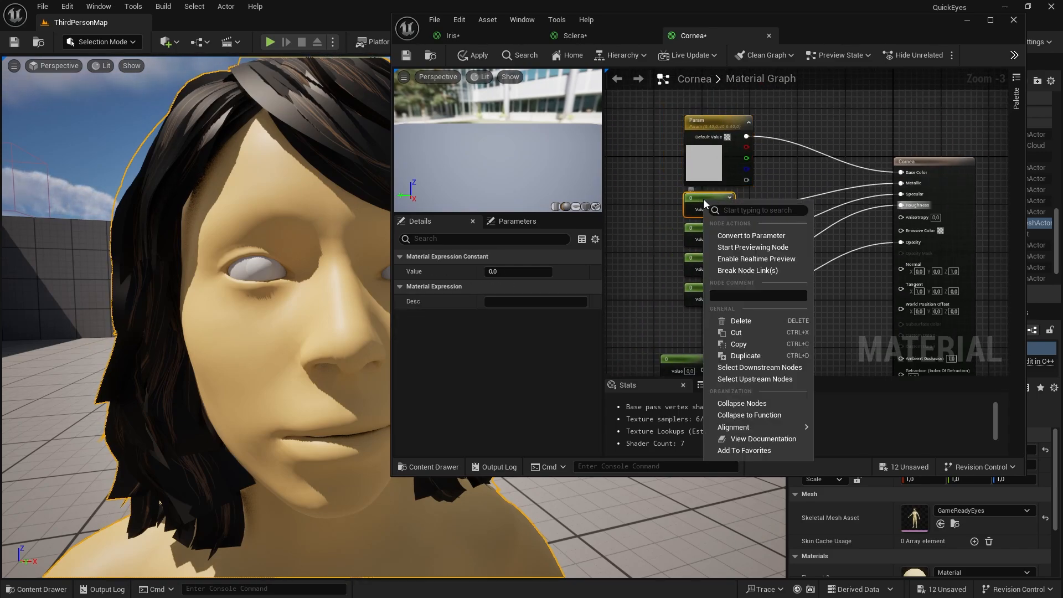
click(751, 235)
text(fre)
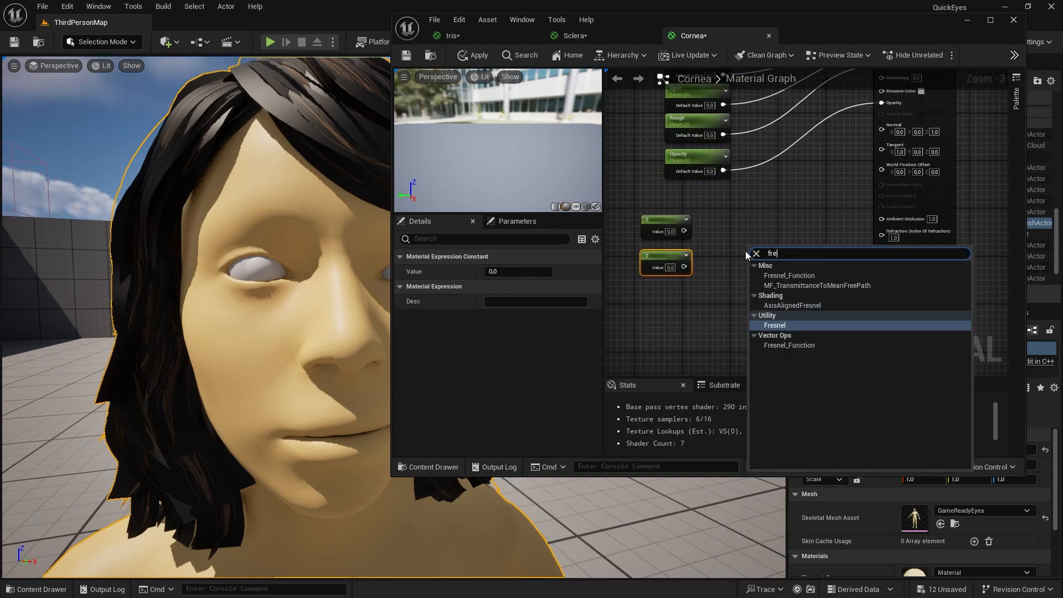
Add Fresnel and LinearInterpolate nodes to blend Cornea refraction between 1 and 1.5
click(774, 325)
text(lerp)
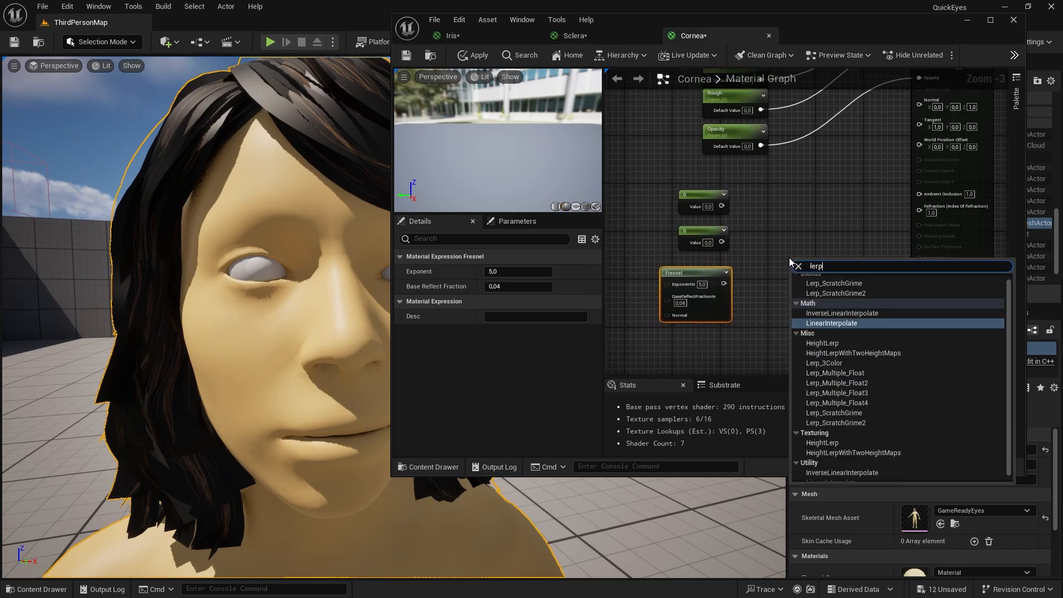
click(832, 323)
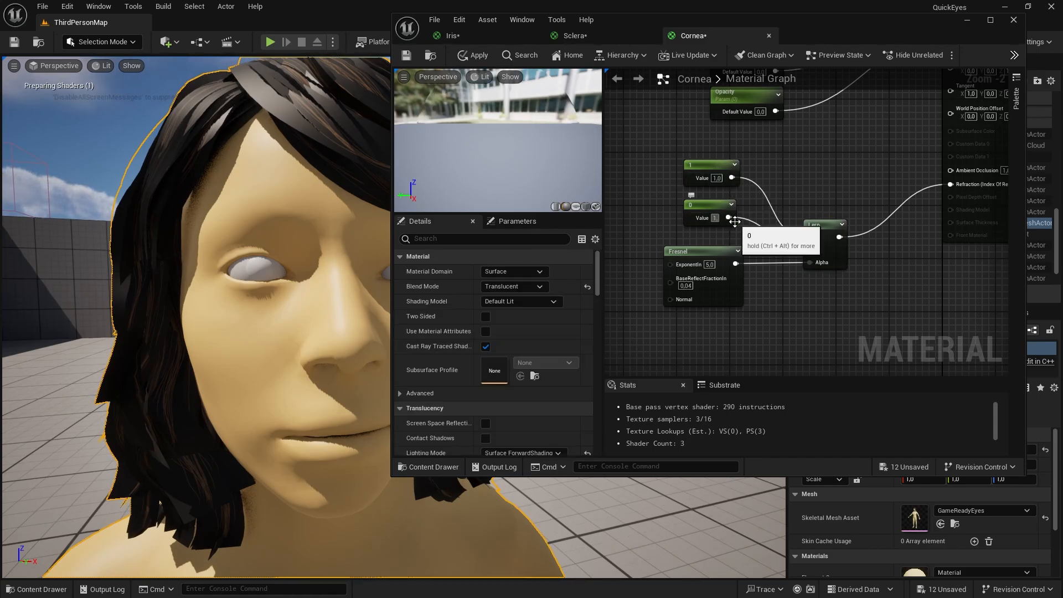
scroll(down, 3)
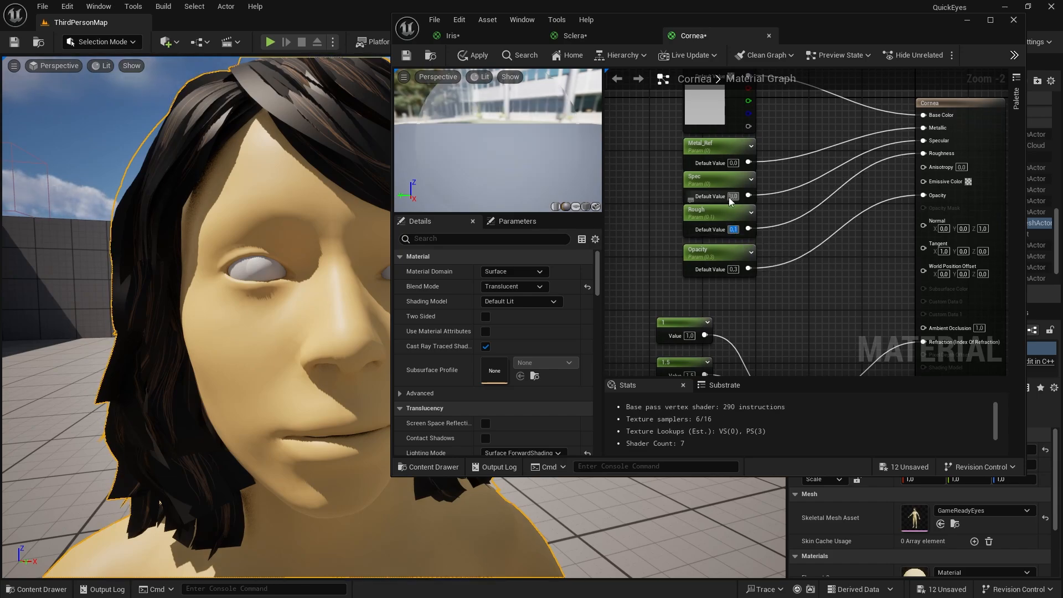
mouse_move(748, 195)
text(0.66)
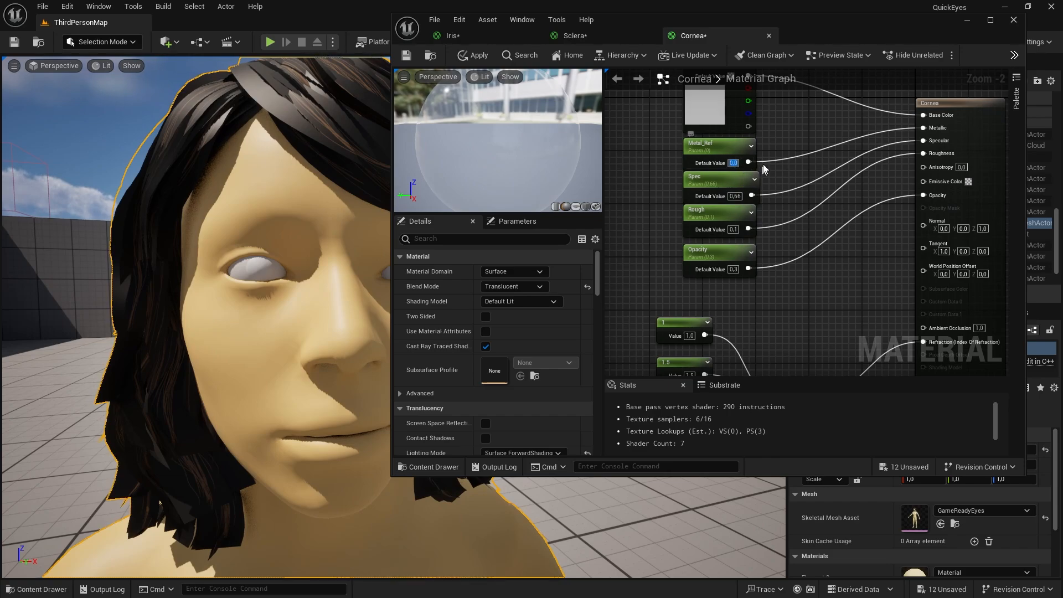
Convert the 1 and 1.5 Lerp constants into parameters, naming the first Lerp_A
right_click(530, 285)
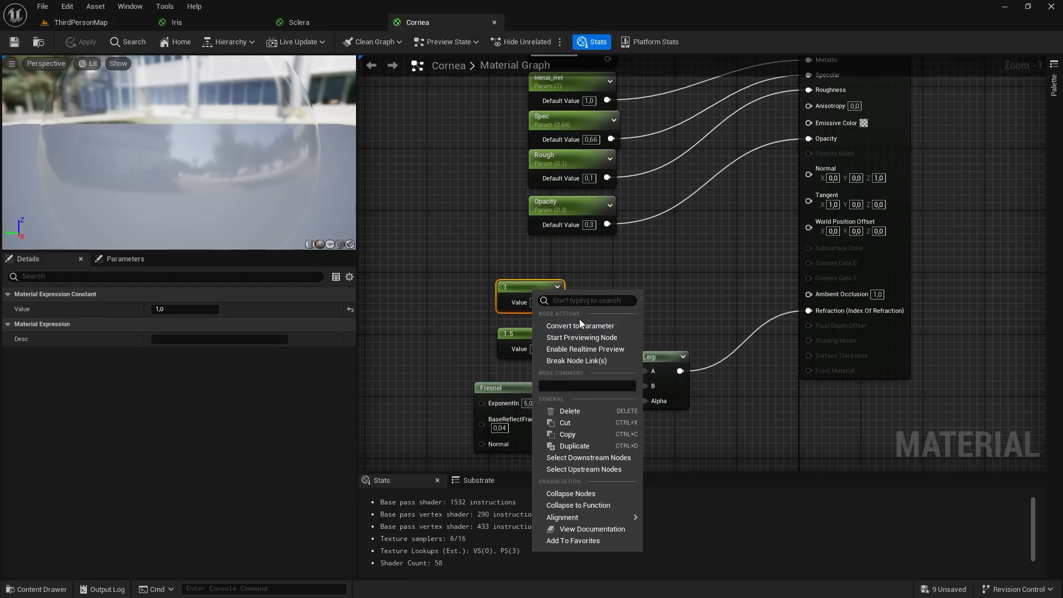
click(580, 325)
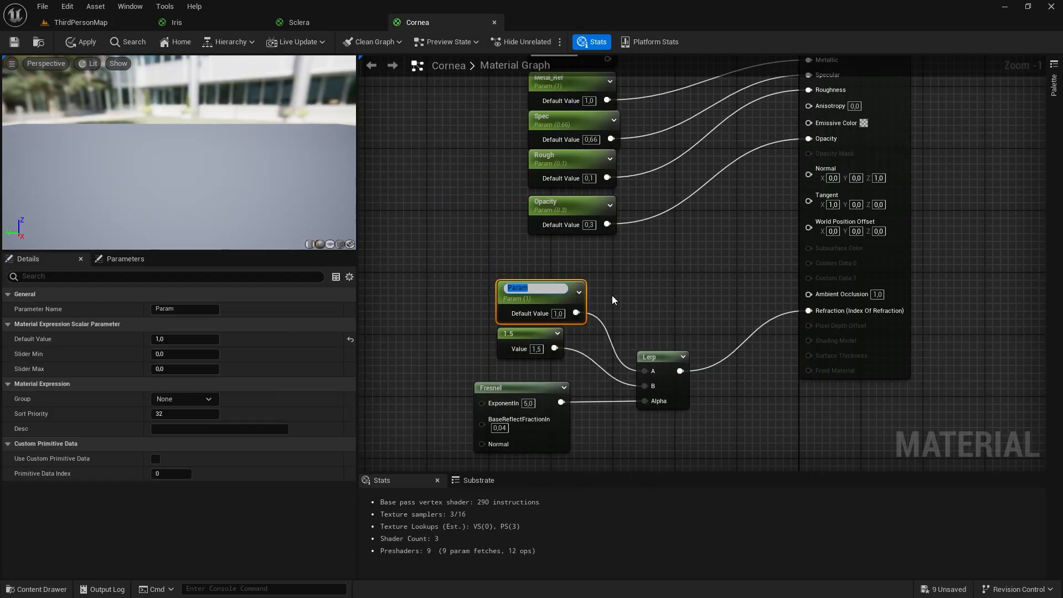
text(Lerp_A)
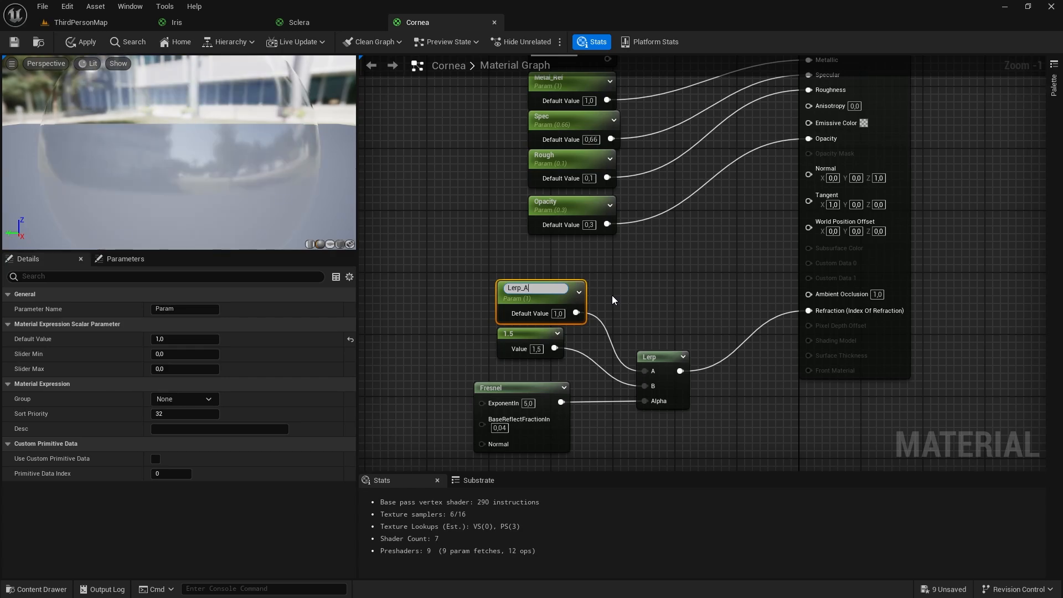
right_click(529, 343)
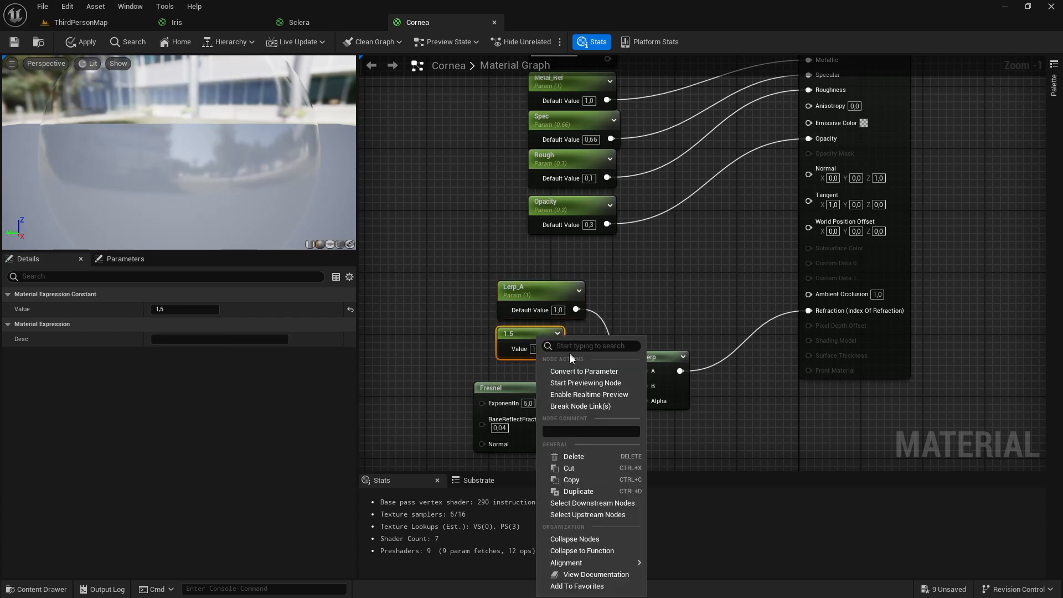
click(583, 371)
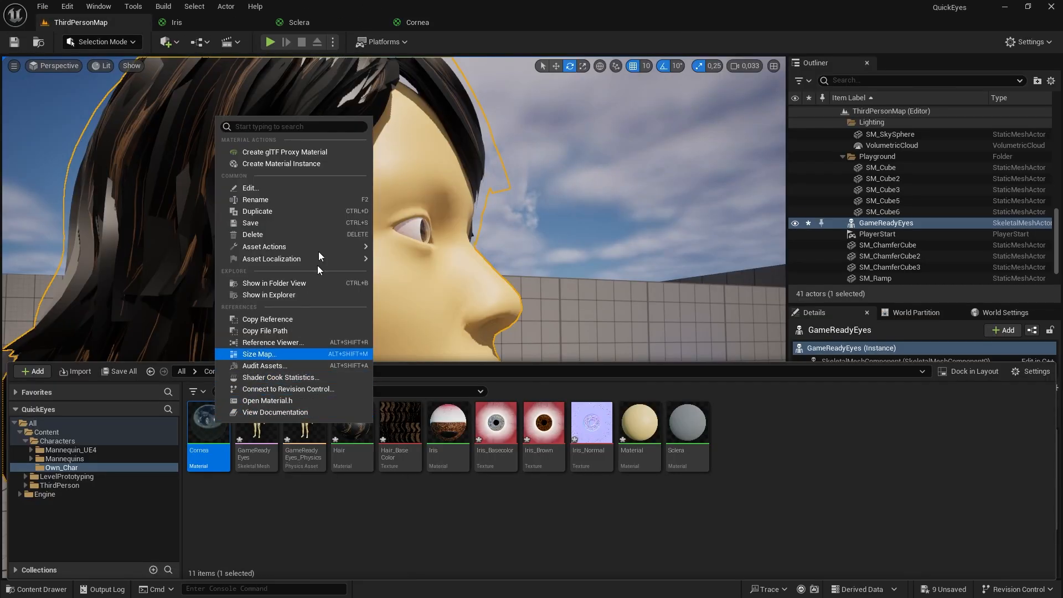
Create MI_Cornea and search 'mi_' for GameReadyEyes' Element 4 material slot
click(280, 164)
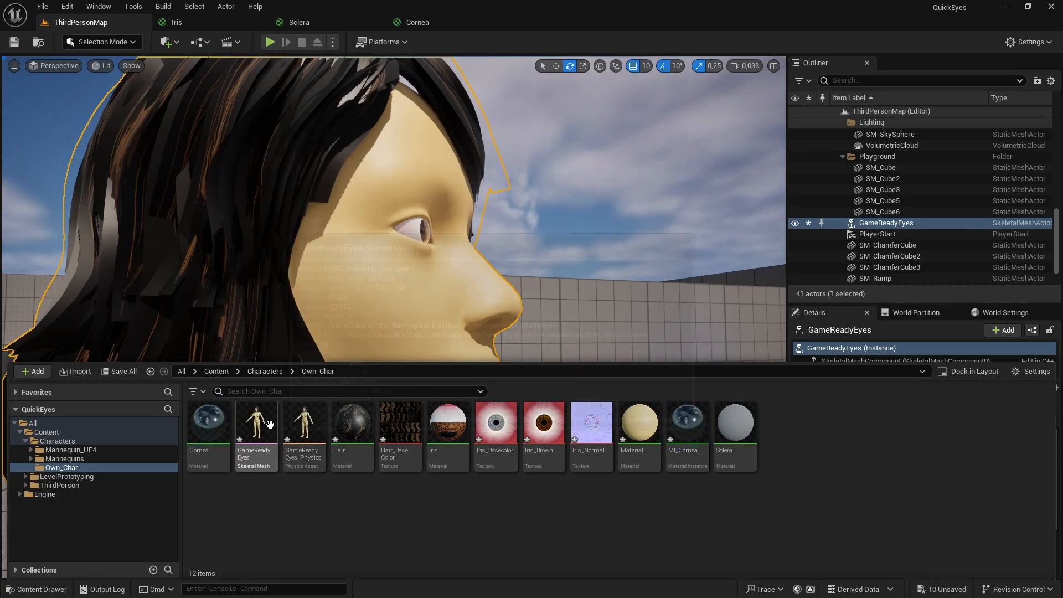
double_click(256, 420)
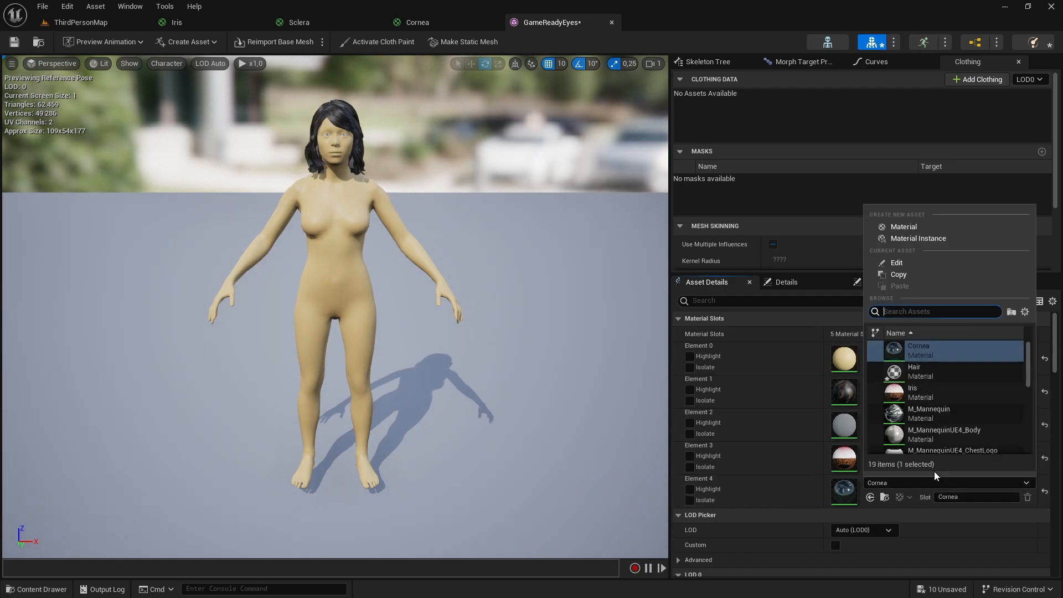
text(mi_)
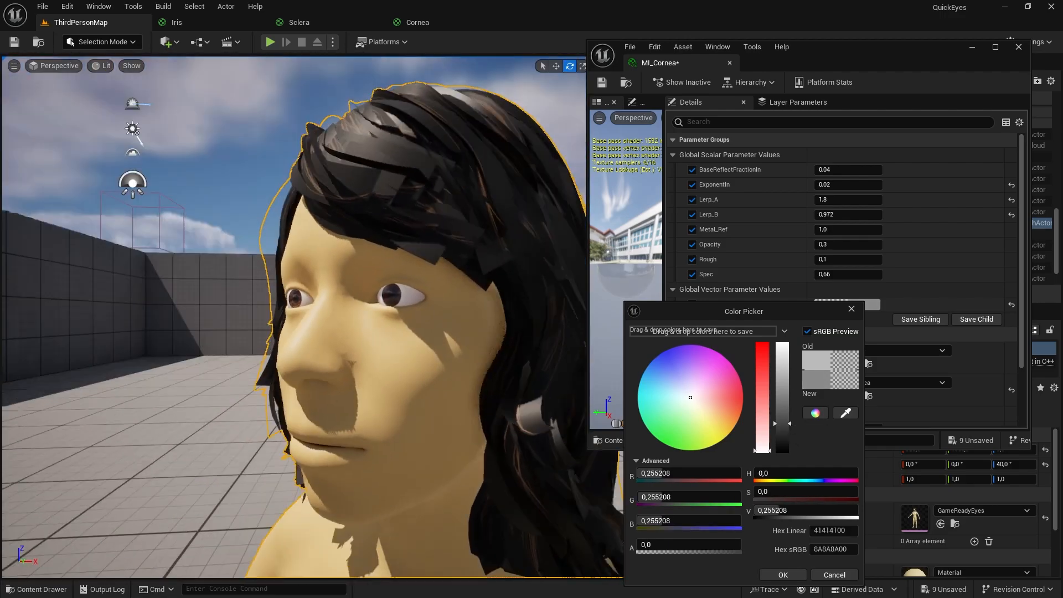
Confirm the MI_Cornea colour and apply Sclera's Metallic 1.0, Roughness 0.1 changes
click(299, 22)
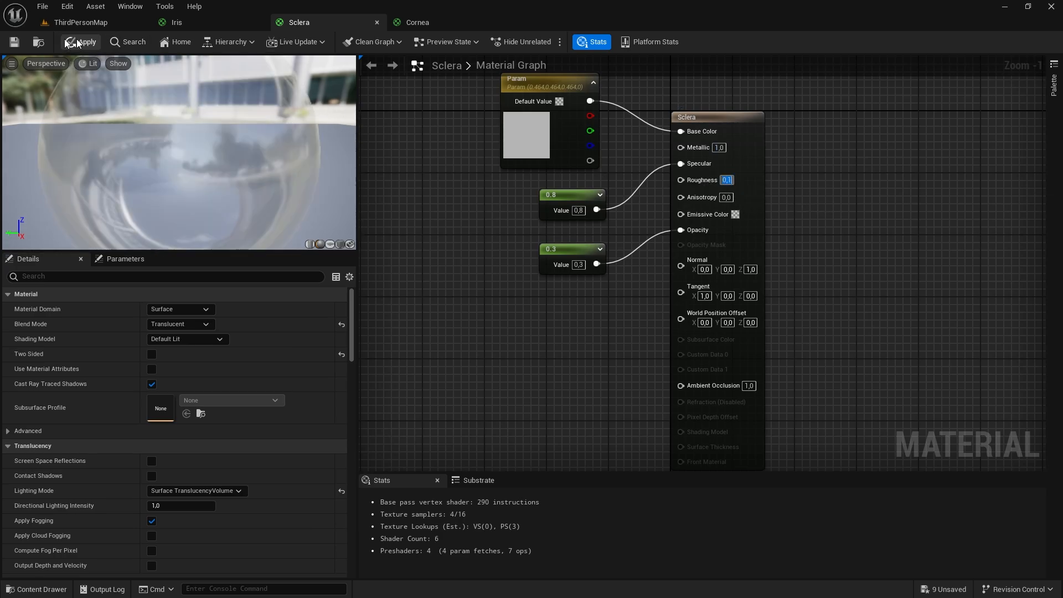
click(80, 42)
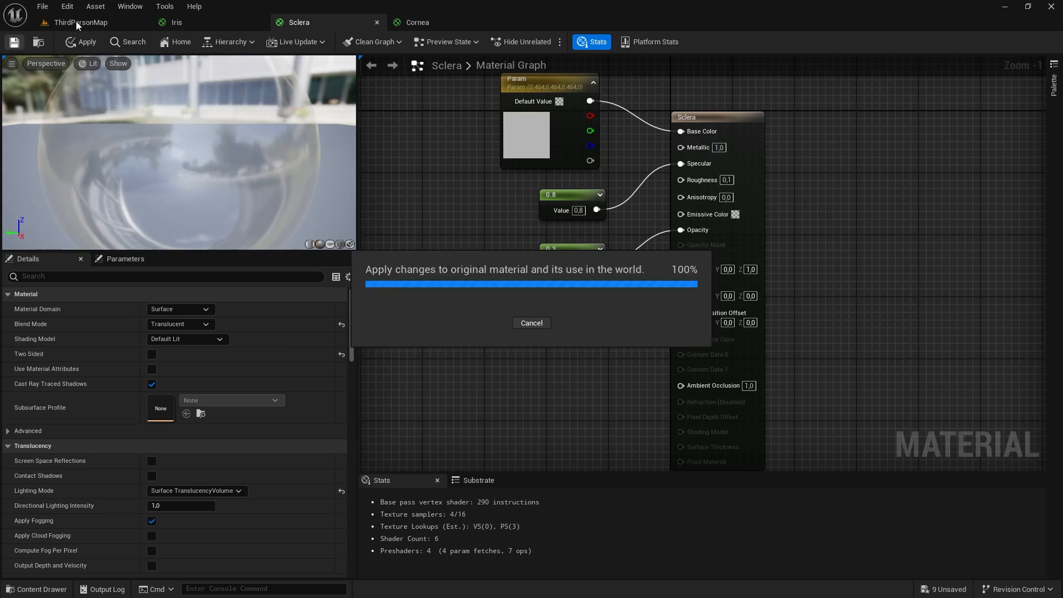